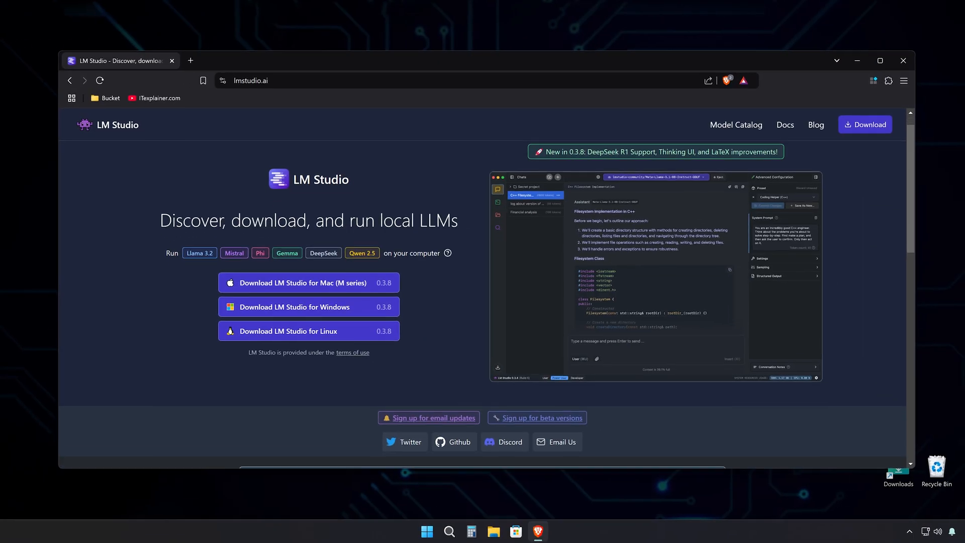
Step: Download the LM Studio 0.3.8 Windows installer from the website and save it to Downloads
scroll(down, 3)
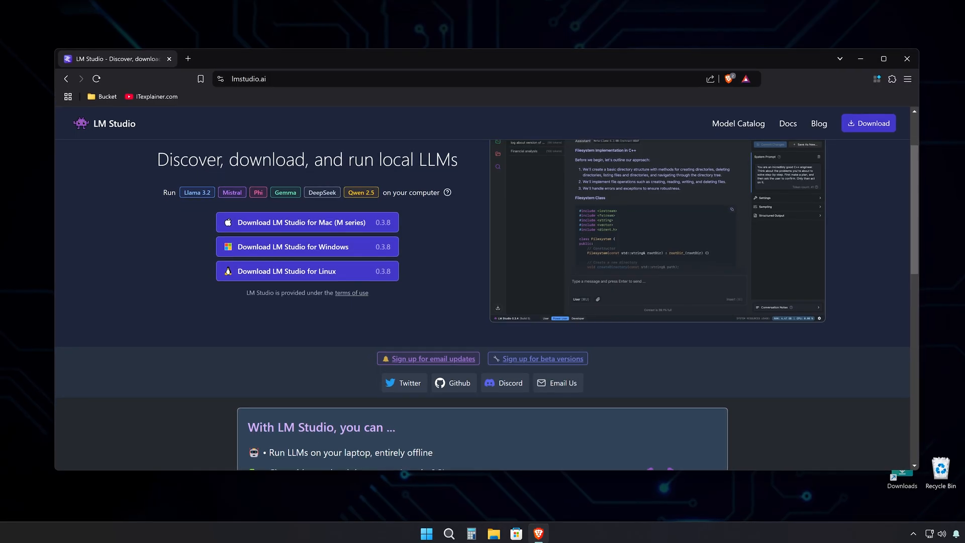
scroll(down, 3)
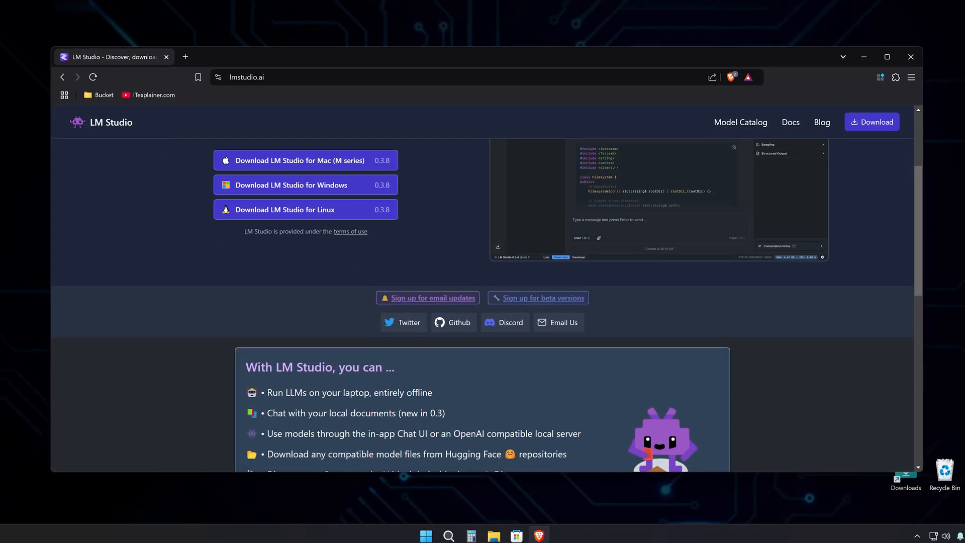
scroll(down, 3)
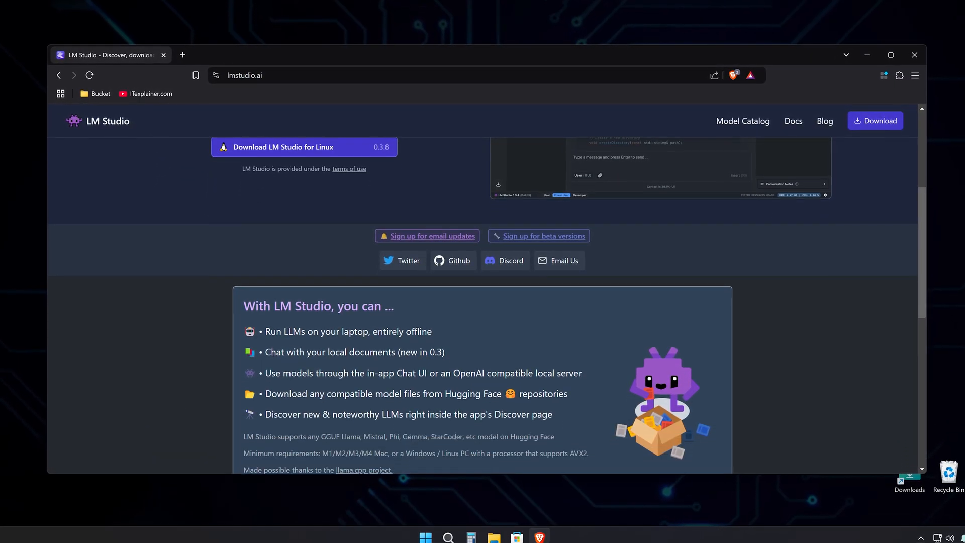
scroll(down, 3)
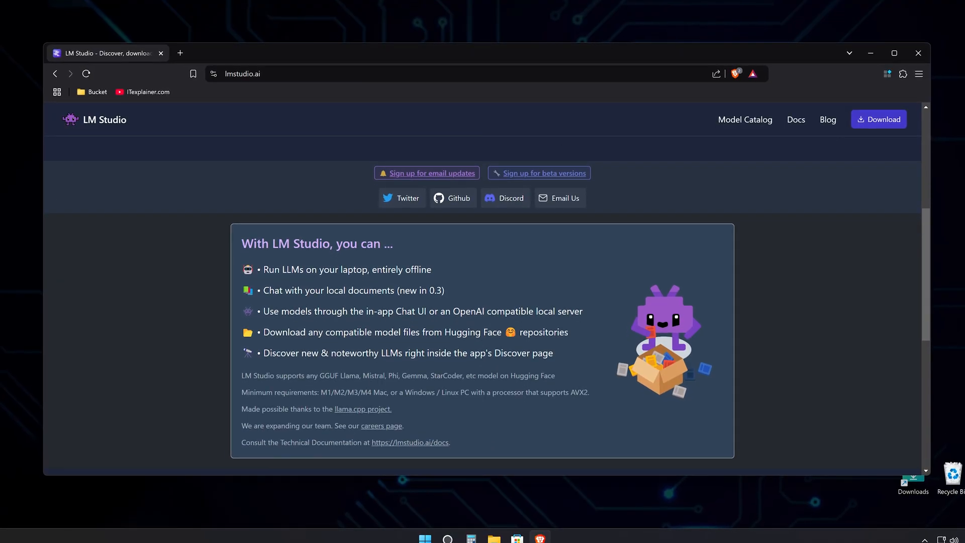
scroll(down, 3)
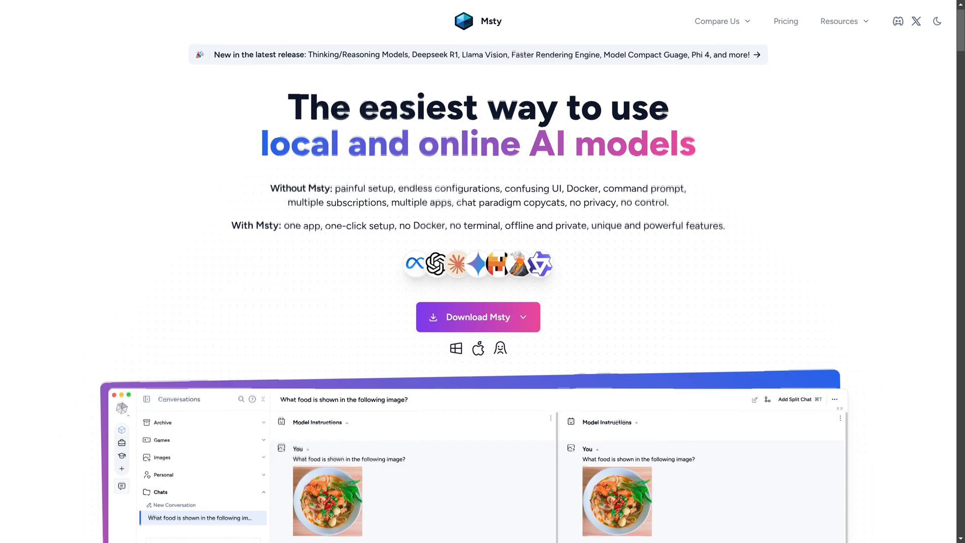
scroll(down, 3)
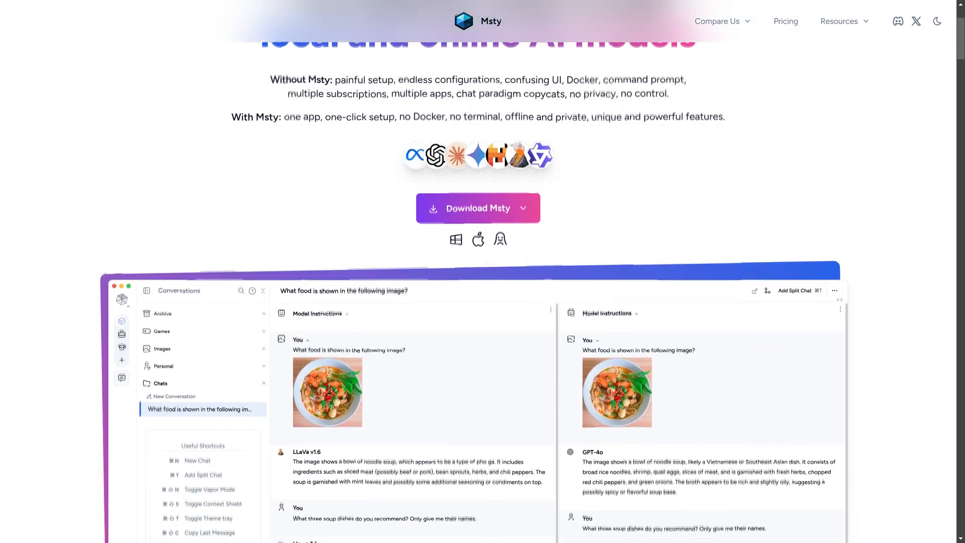
scroll(down, 3)
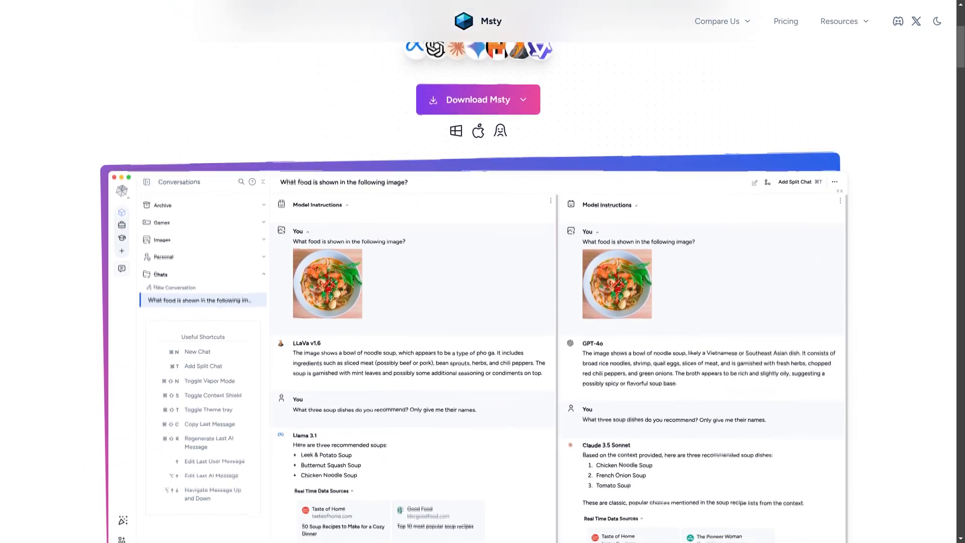
scroll(down, 3)
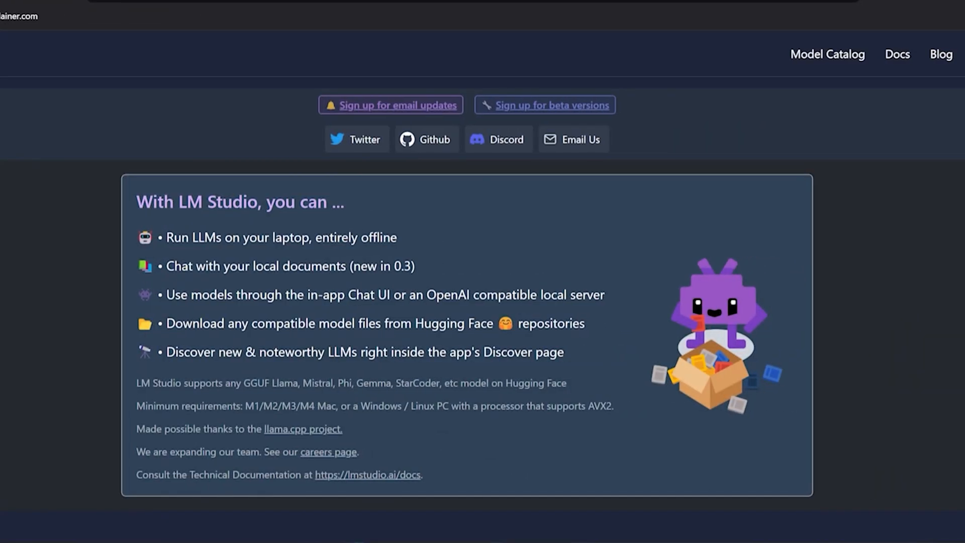
scroll(down, 3)
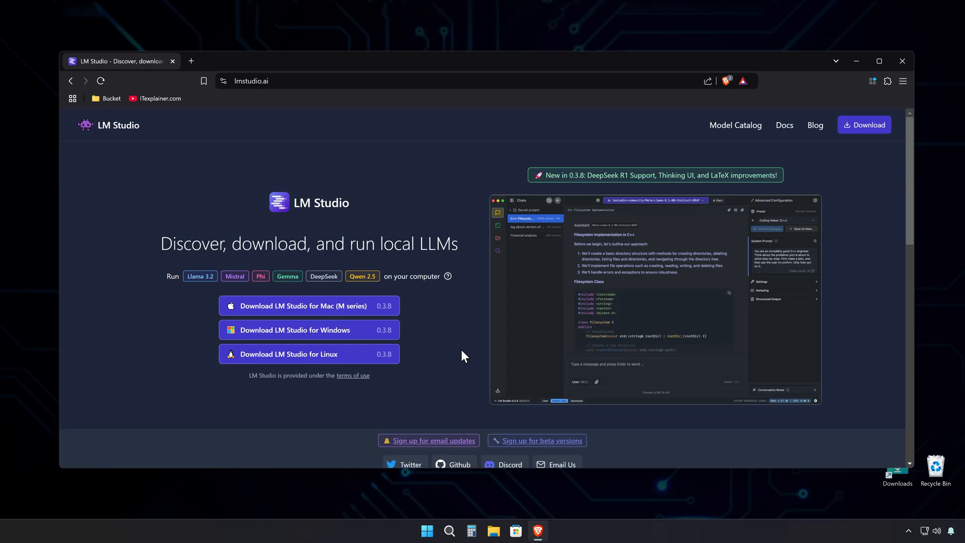
click(308, 330)
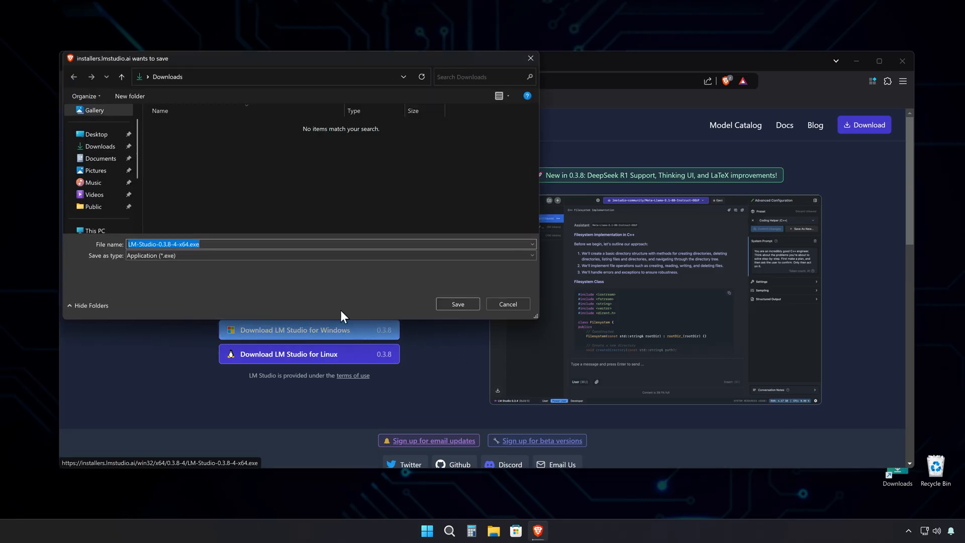
click(457, 303)
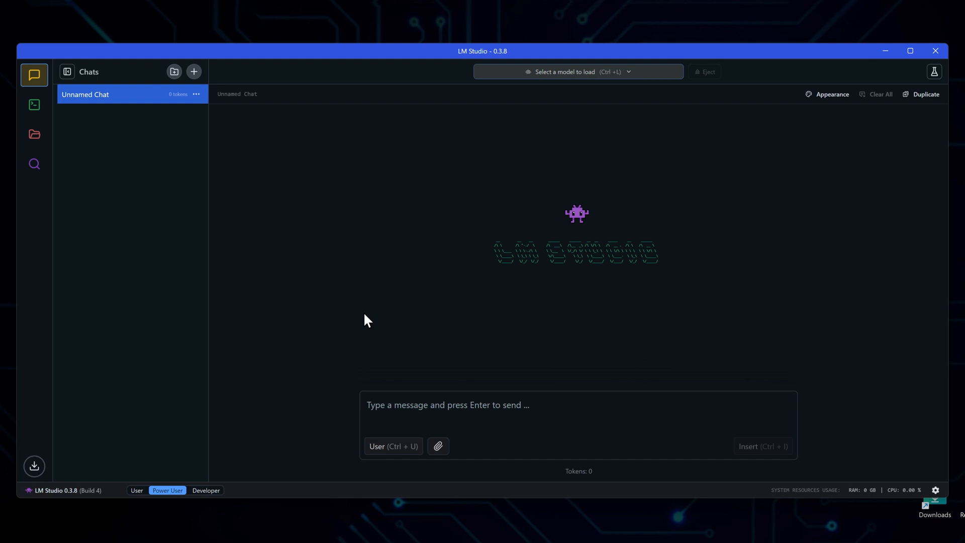
mouse_move(429, 277)
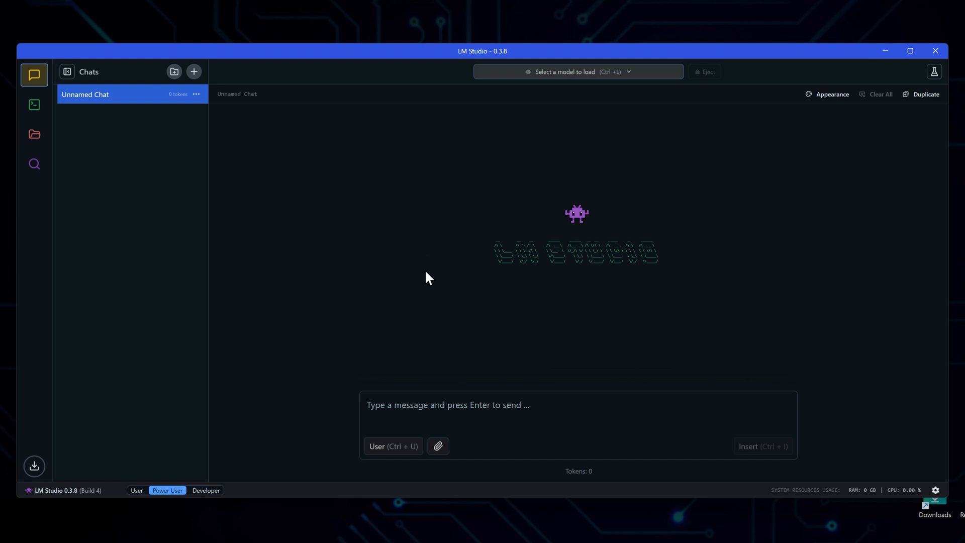
mouse_move(83, 105)
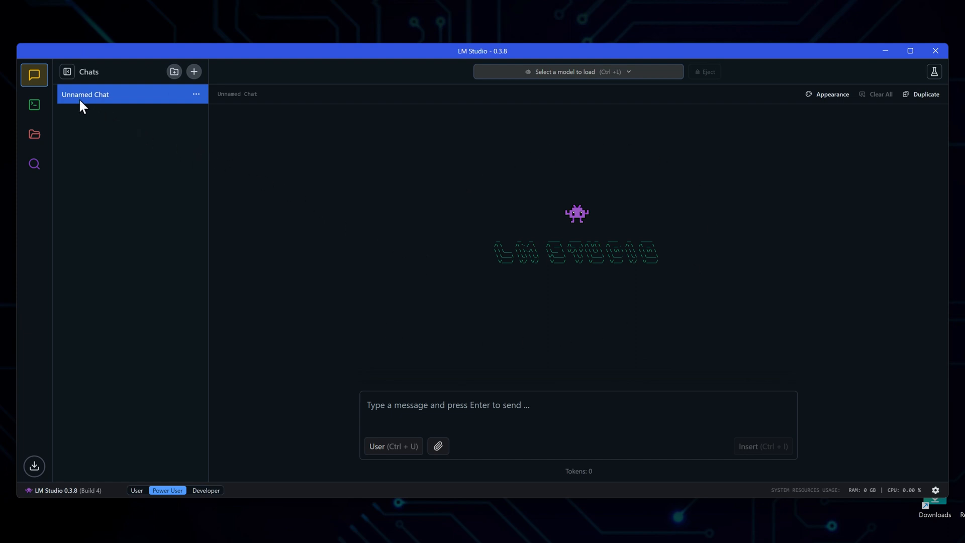
Step: Visit the Developer server page, then My Models, which shows zero local models
click(33, 105)
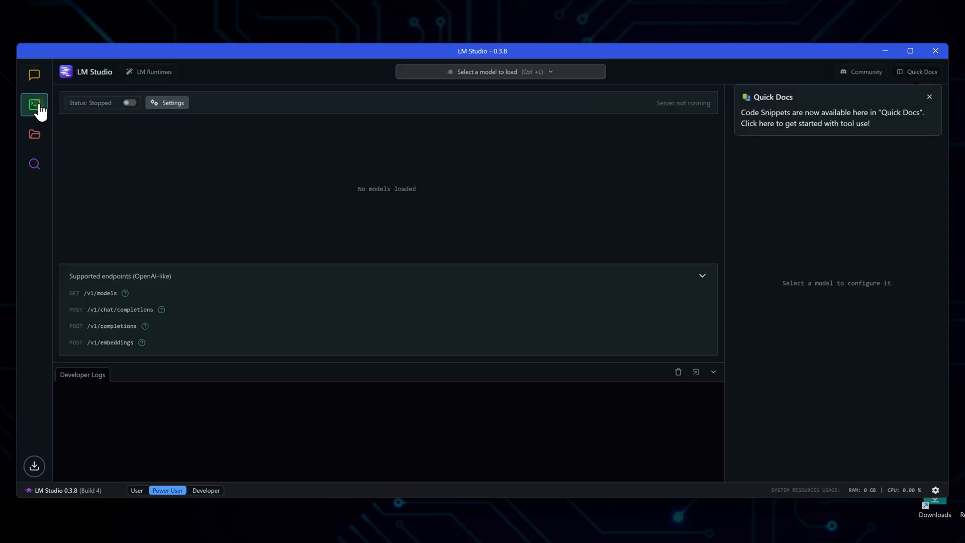
mouse_move(34, 134)
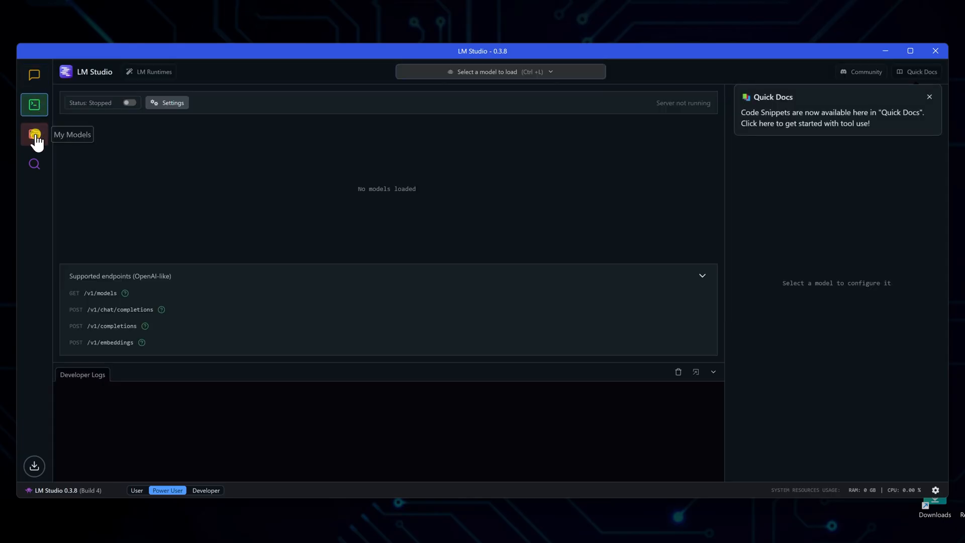
click(35, 134)
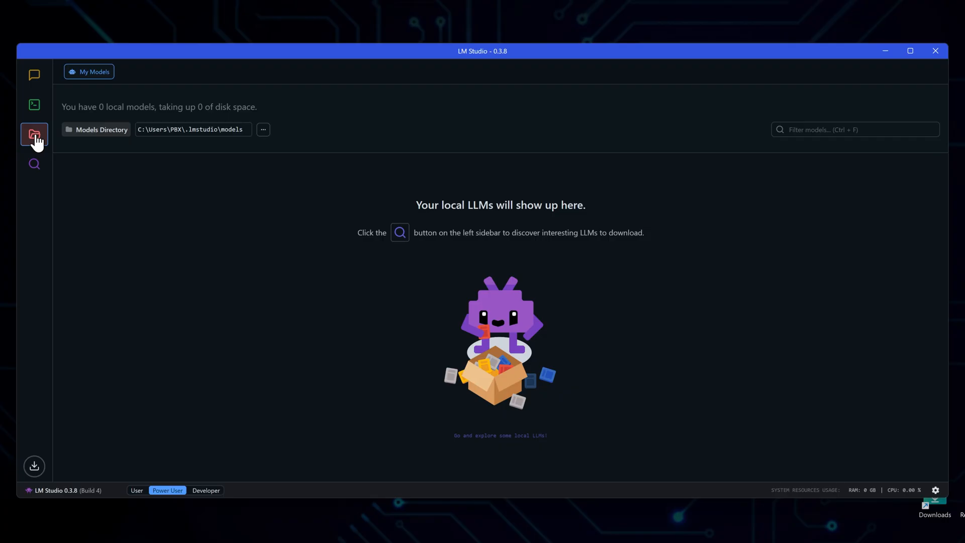
mouse_move(36, 156)
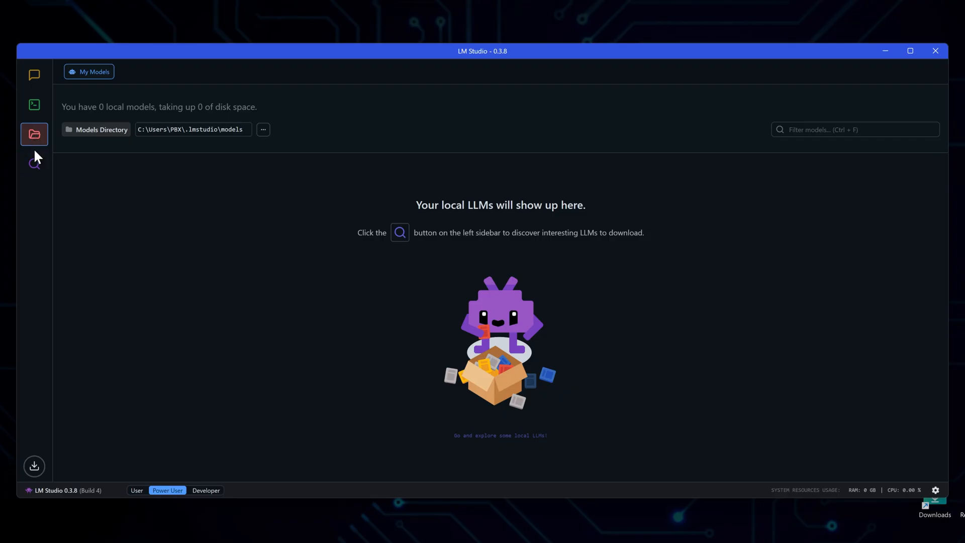
Step: Search Discover for 'deepseek', expanding then collapsing the extra staff picks
click(34, 162)
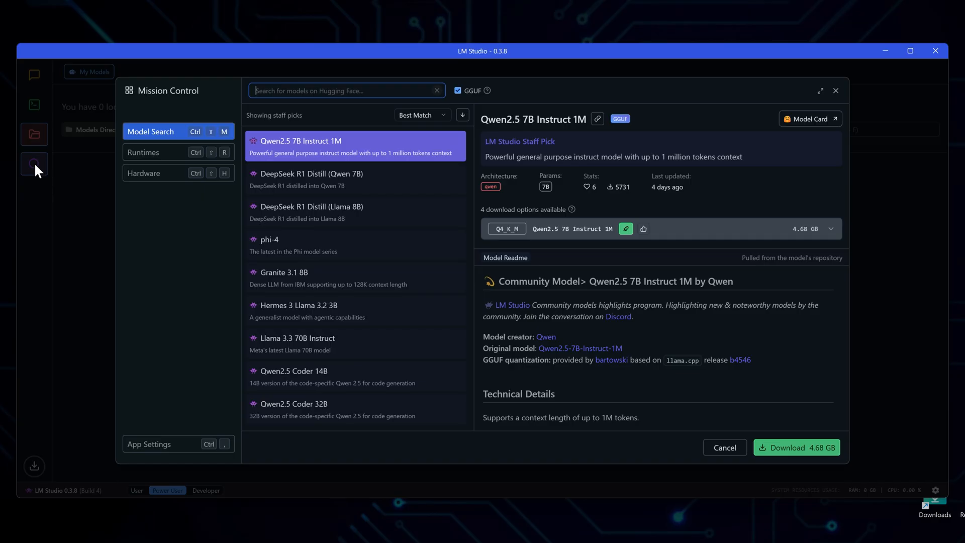
mouse_move(354, 178)
text(d)
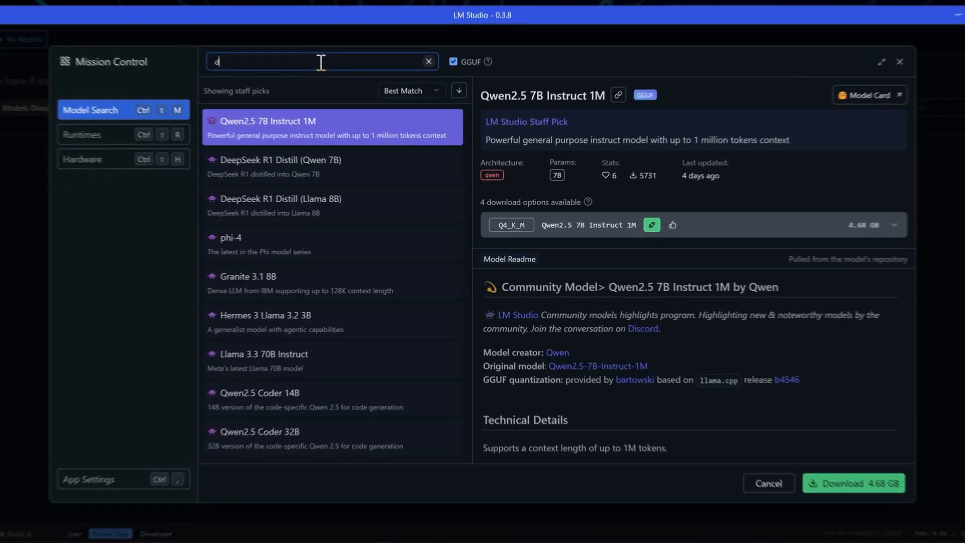
text(eepseek)
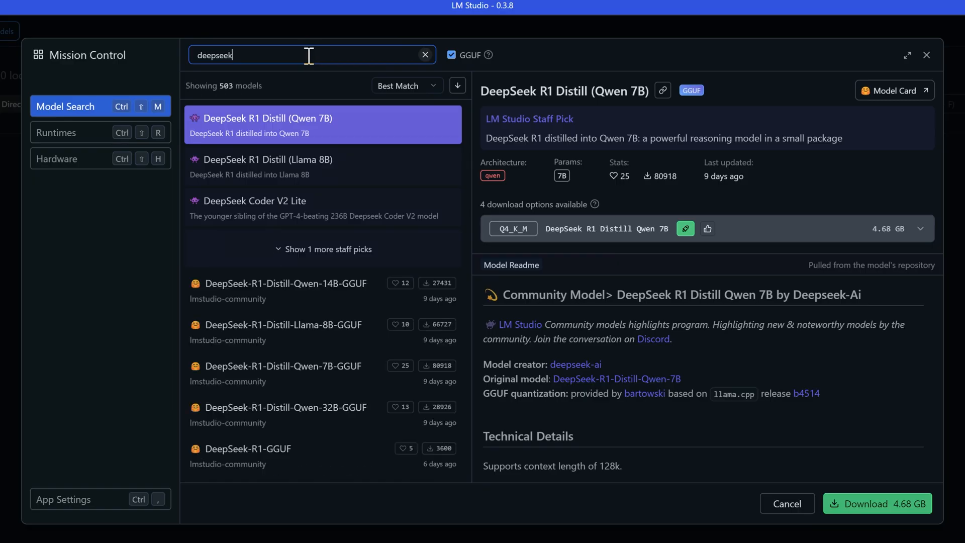
mouse_move(343, 129)
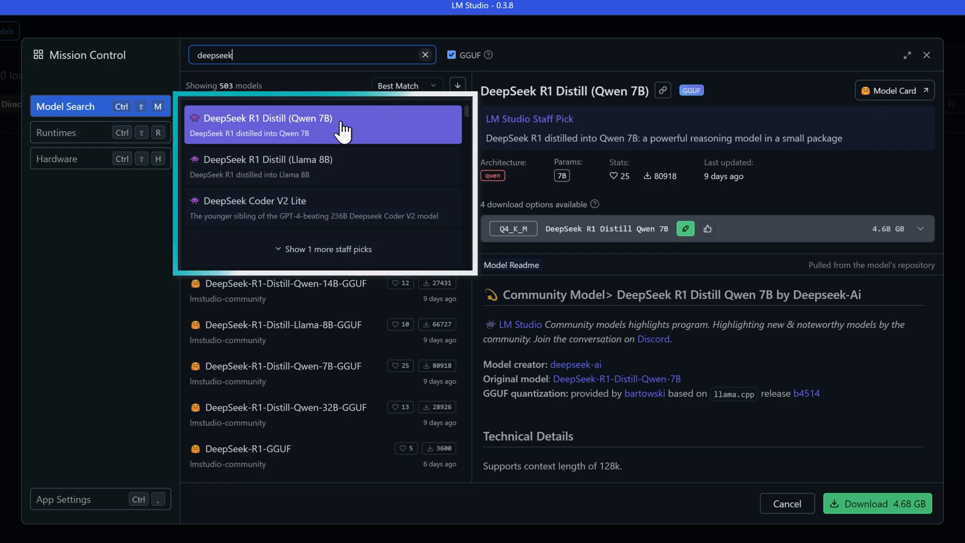
click(328, 249)
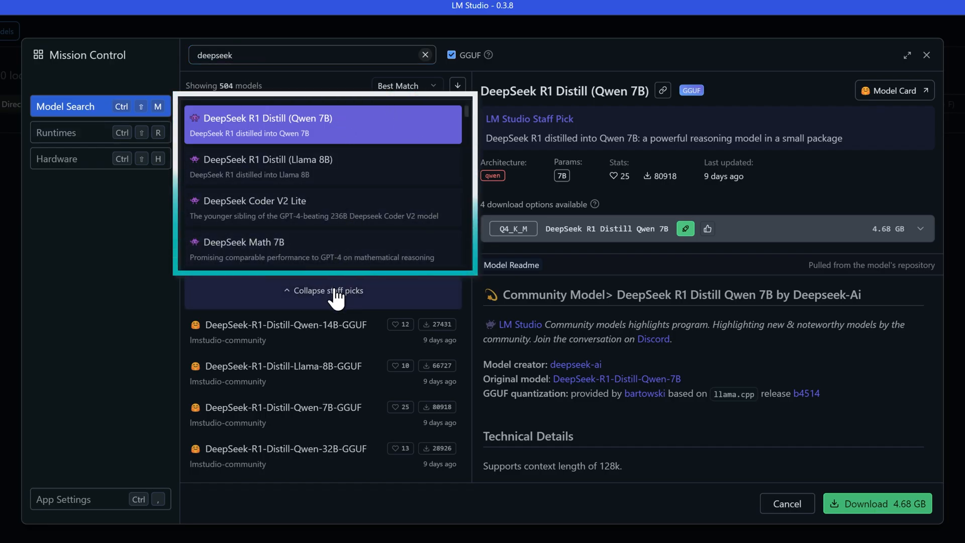
click(329, 291)
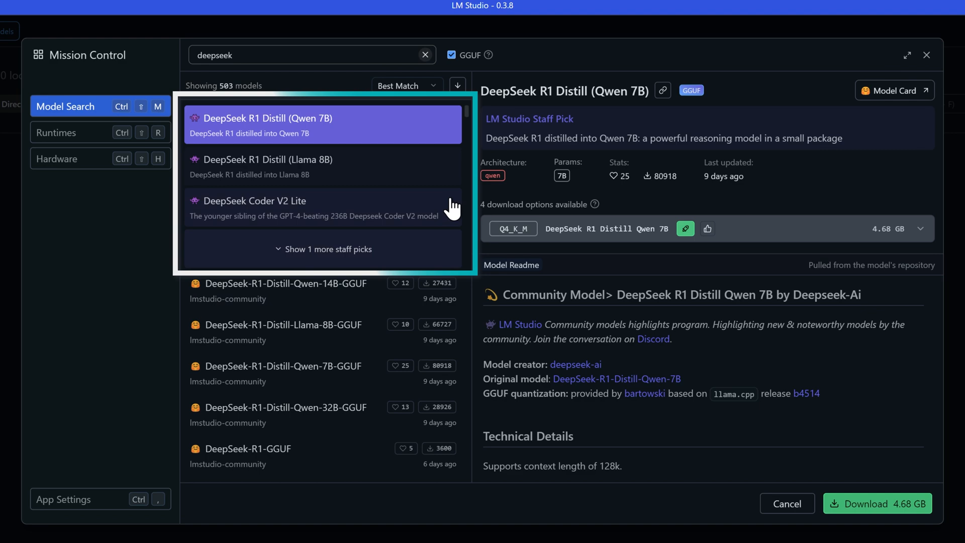
mouse_move(422, 145)
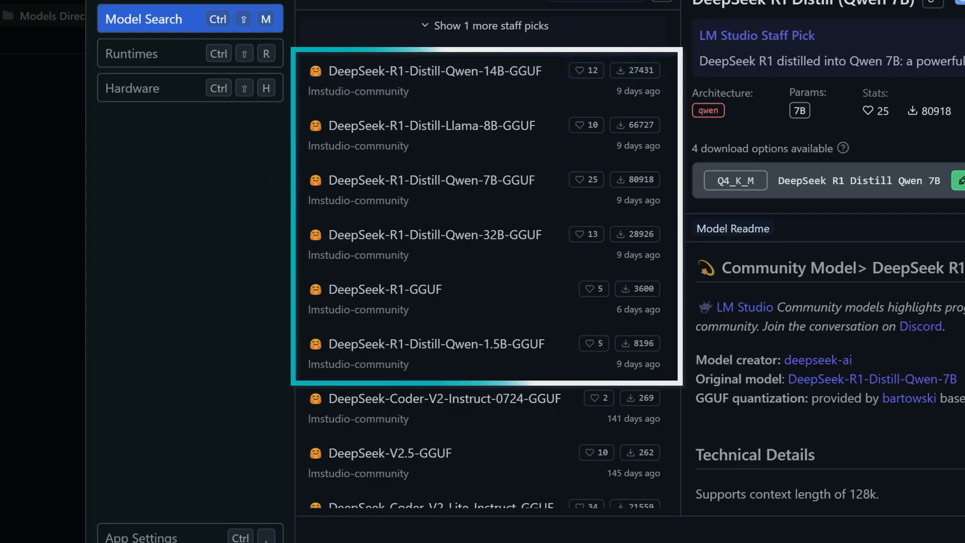
mouse_move(671, 366)
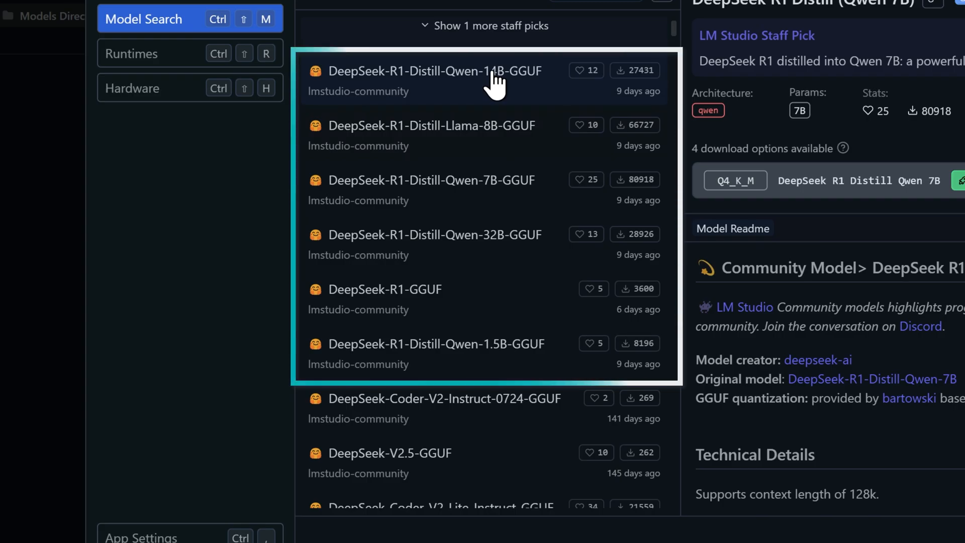
Step: View the Qwen 1.5B, Qwen 7B and Llama 8B distill details, then scroll the results
scroll(up, 3)
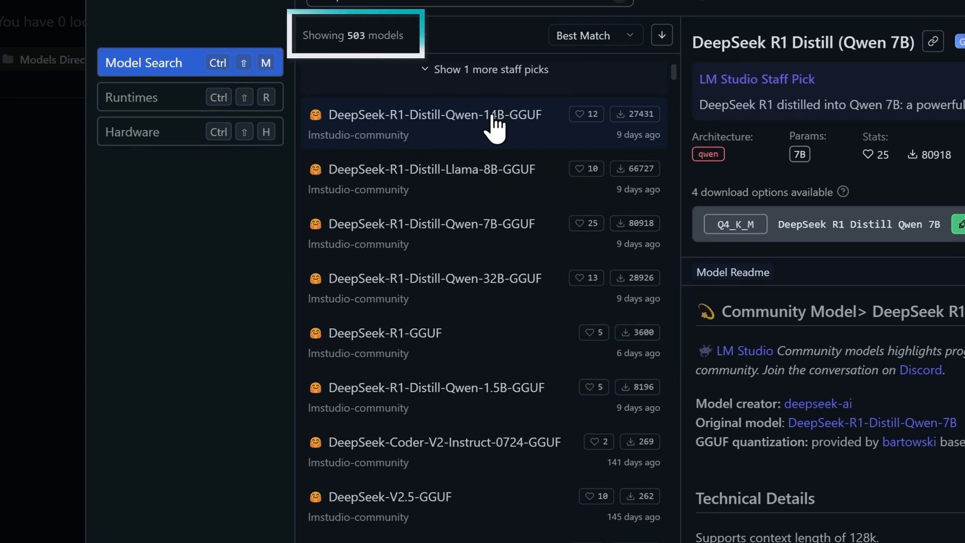
scroll(down, 3)
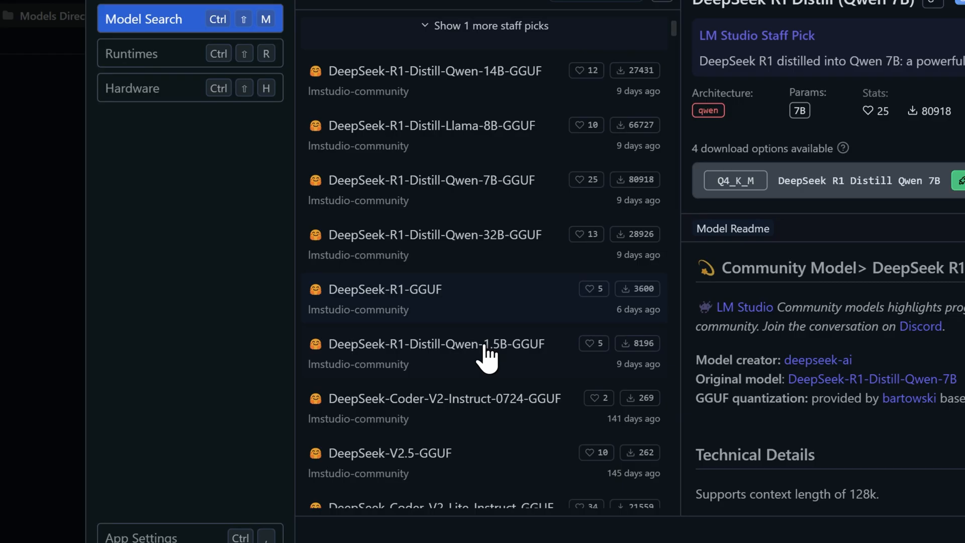
mouse_move(612, 133)
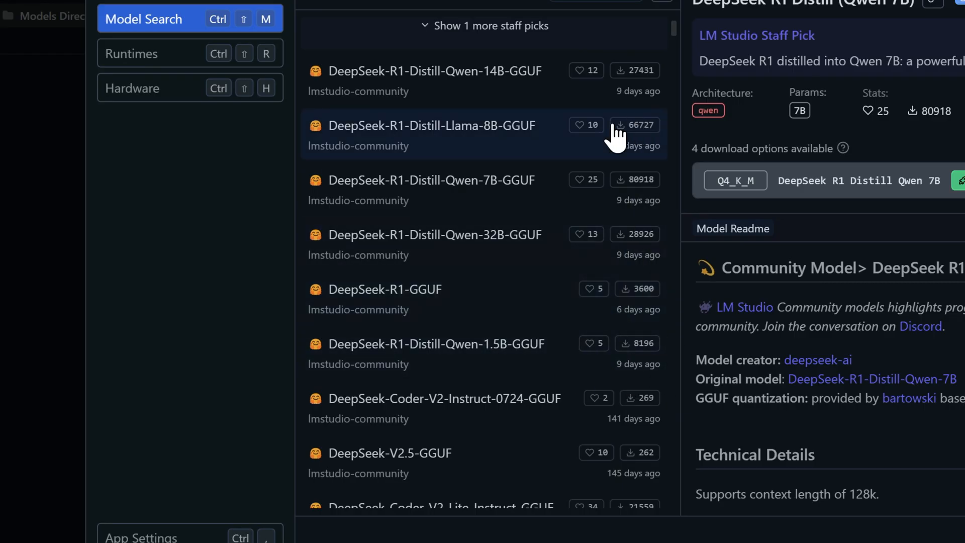
mouse_move(452, 370)
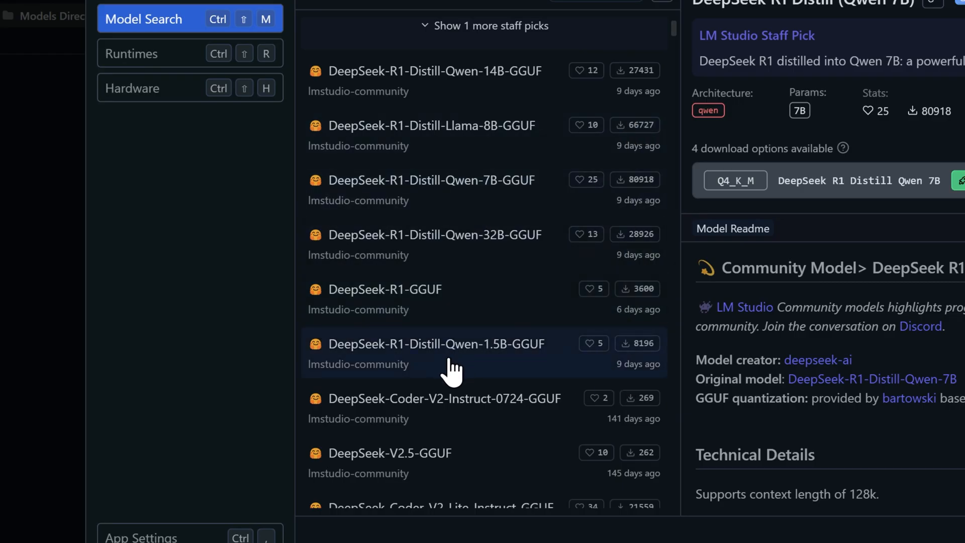
click(431, 343)
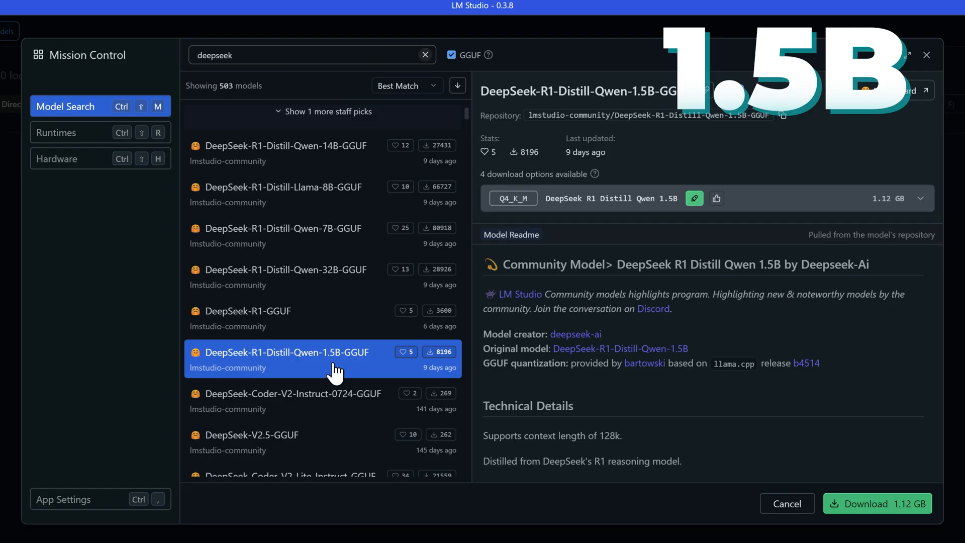
click(283, 229)
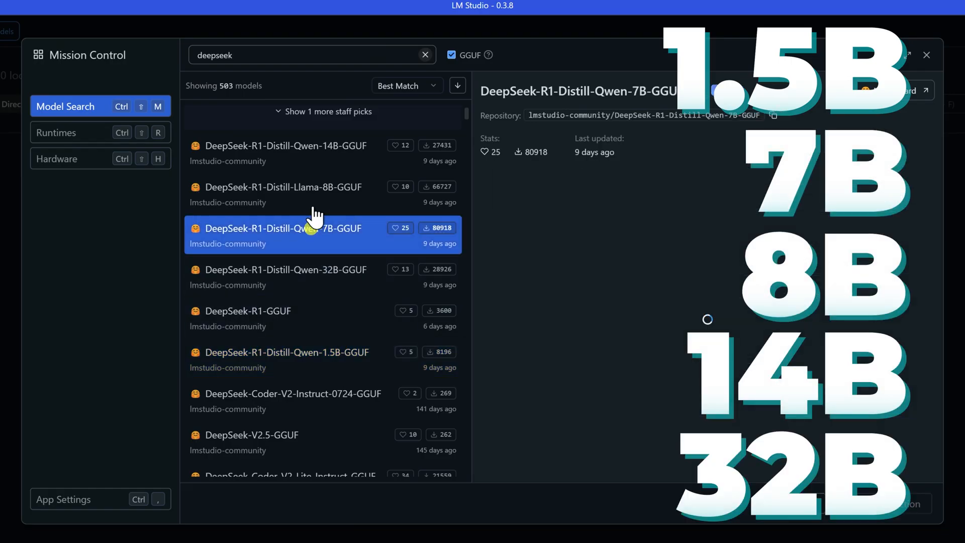
click(281, 187)
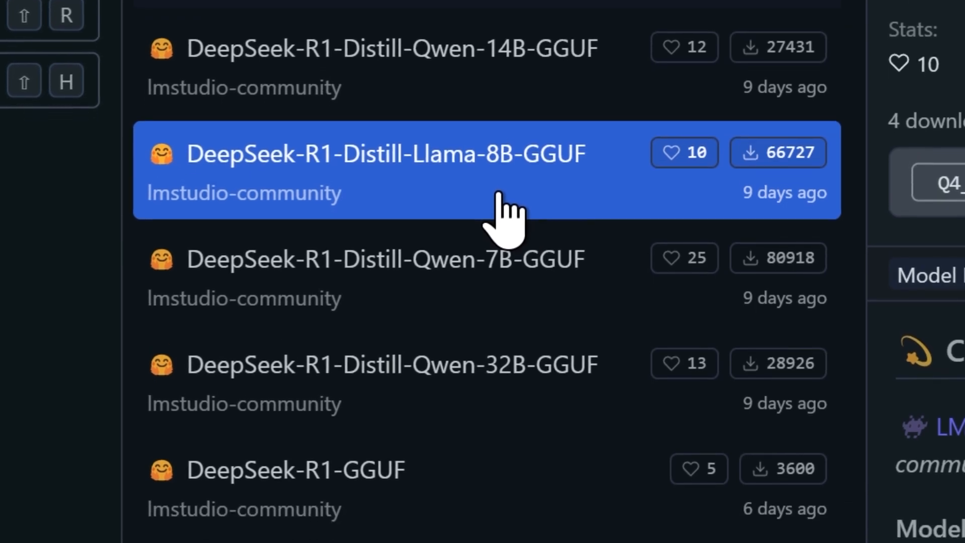
scroll(down, 3)
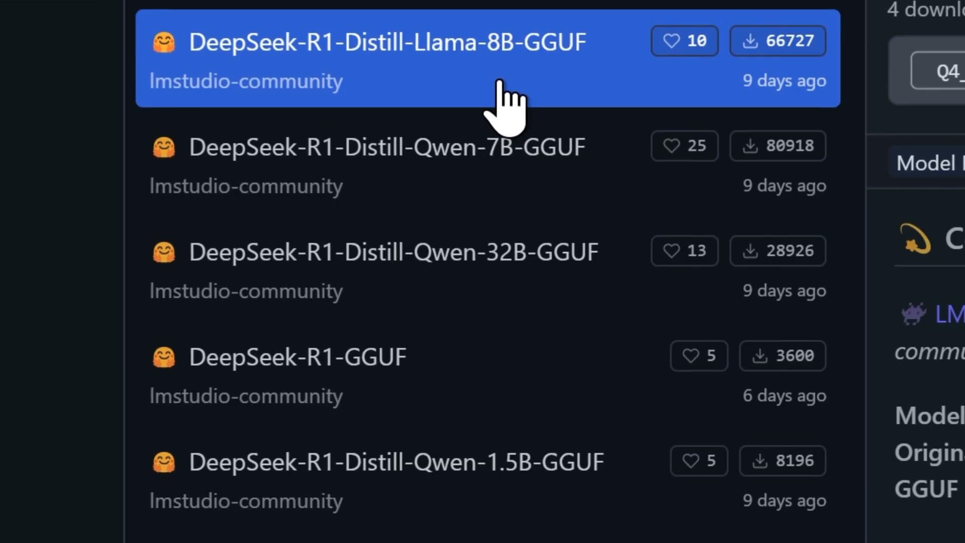
scroll(down, 3)
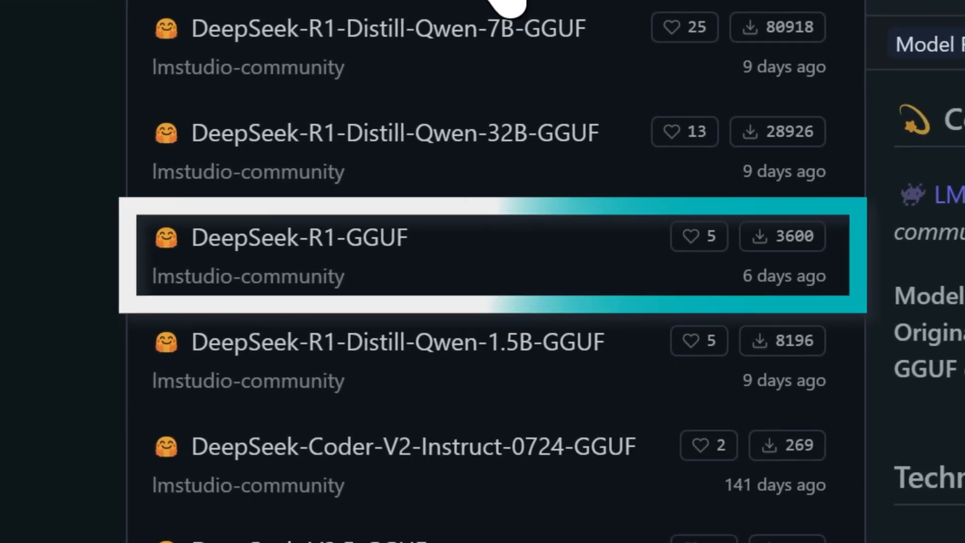
scroll(down, 3)
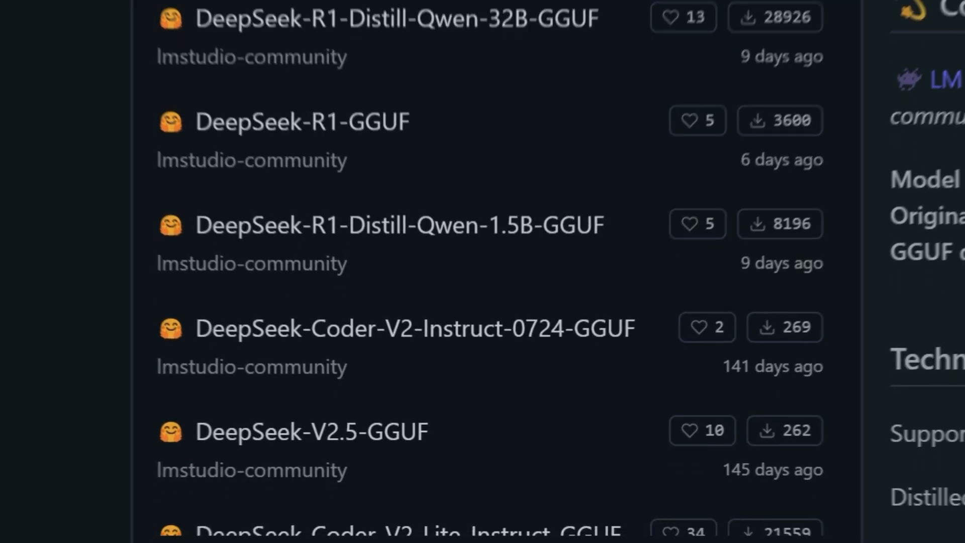
Step: Browse the Llama 8B and Qwen 14B distills, then the full DeepSeek-R1-GGUF model
click(431, 125)
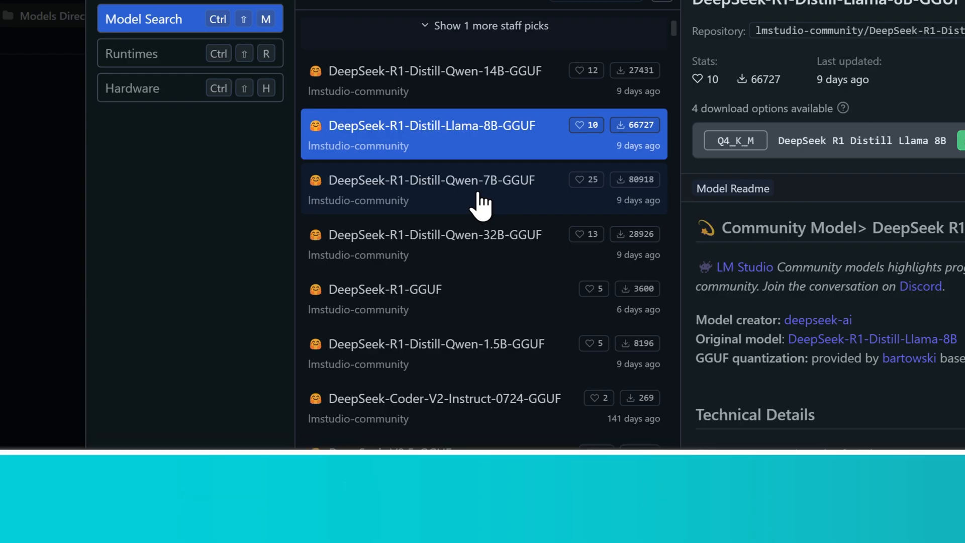
click(436, 70)
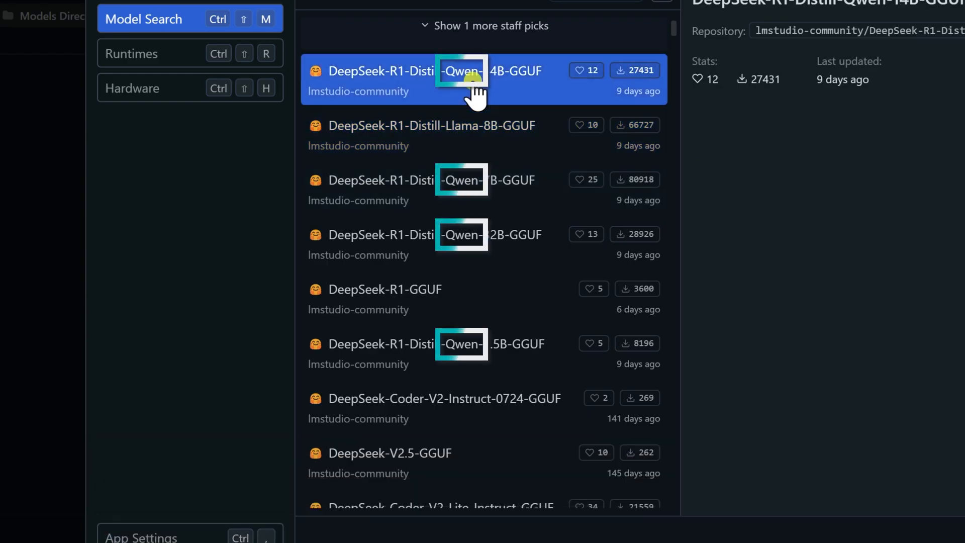
click(424, 79)
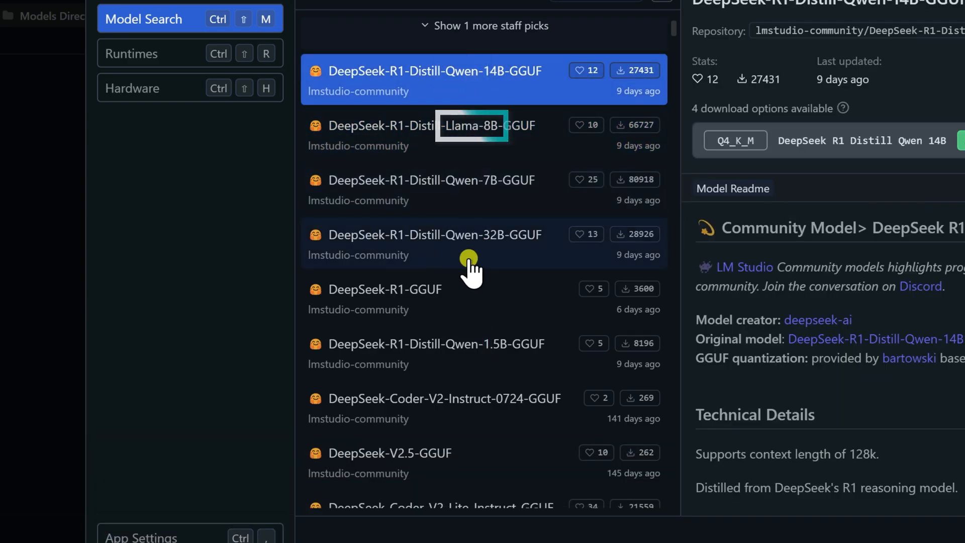
click(374, 290)
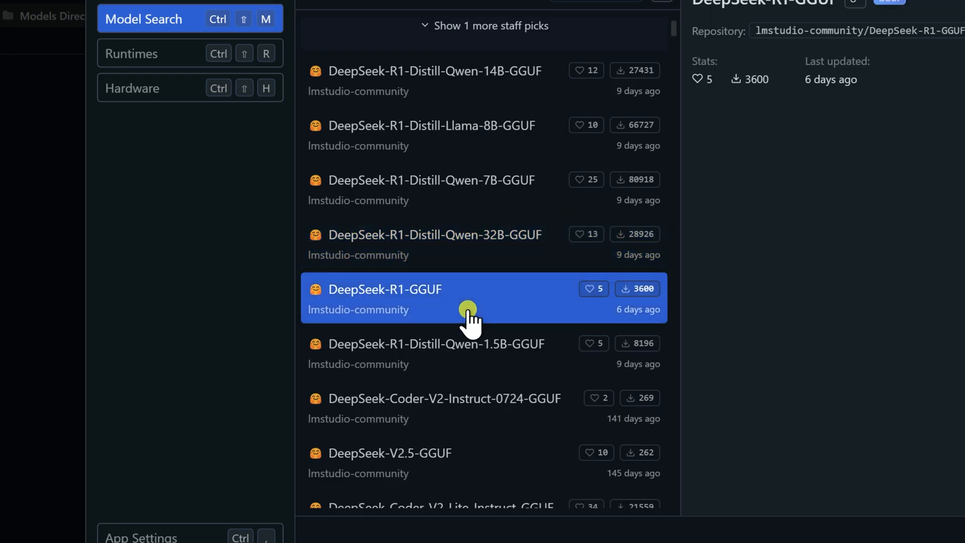
click(374, 289)
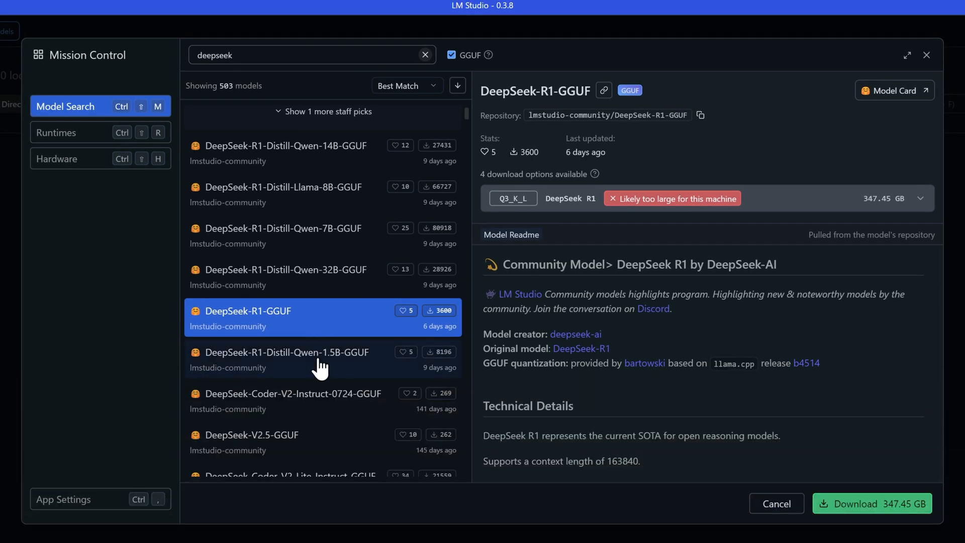
Step: List the Qwen 1.5B download options, then DeepSeek-R1's four quantizations from 347.45 to 713.29 GB
click(280, 352)
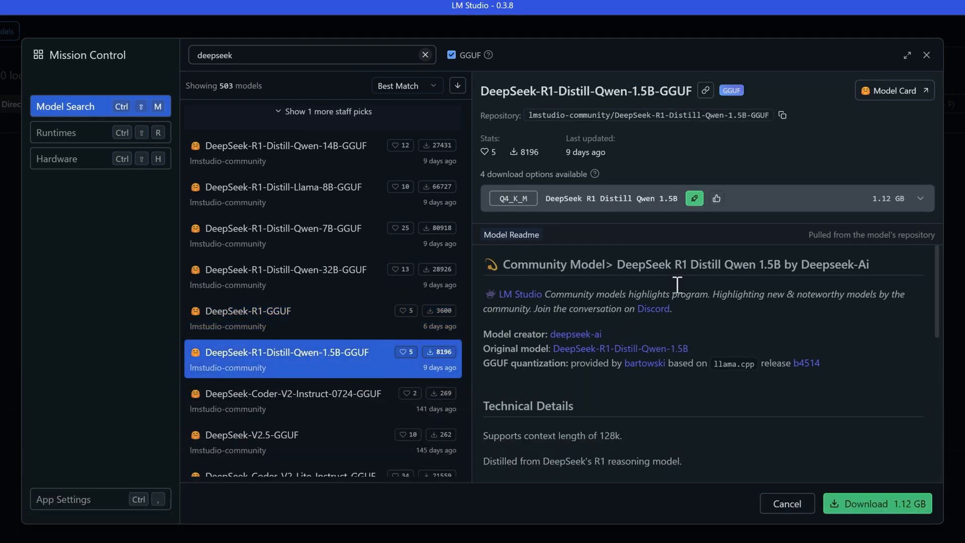
click(922, 198)
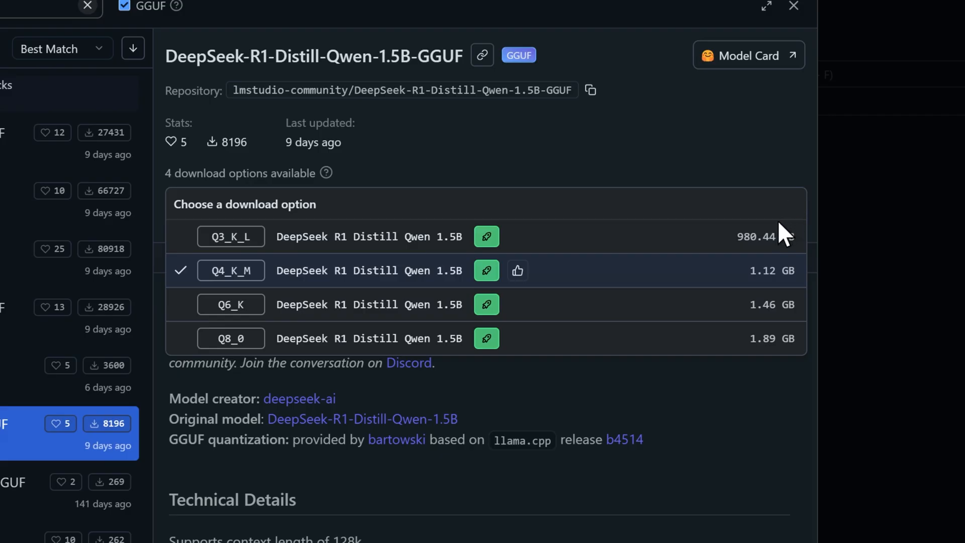
mouse_move(302, 296)
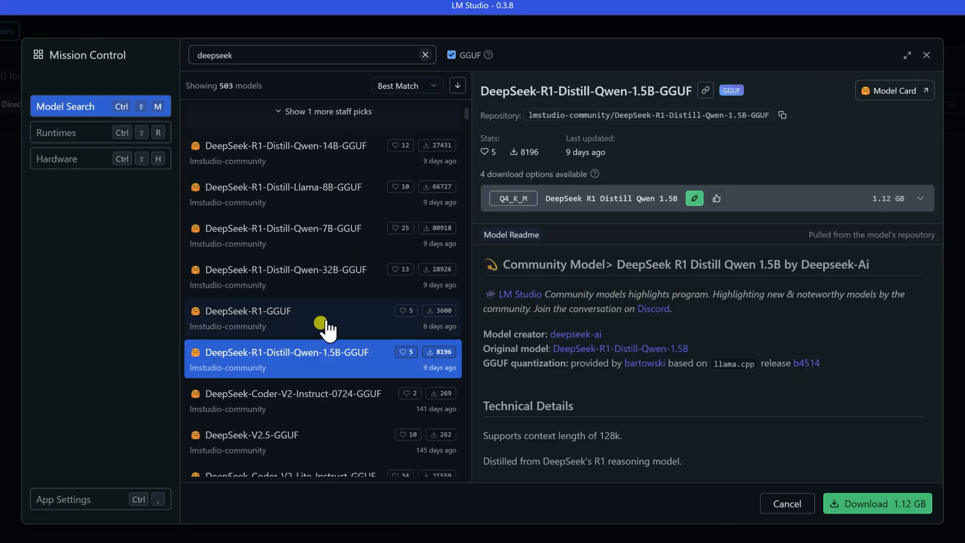
click(254, 311)
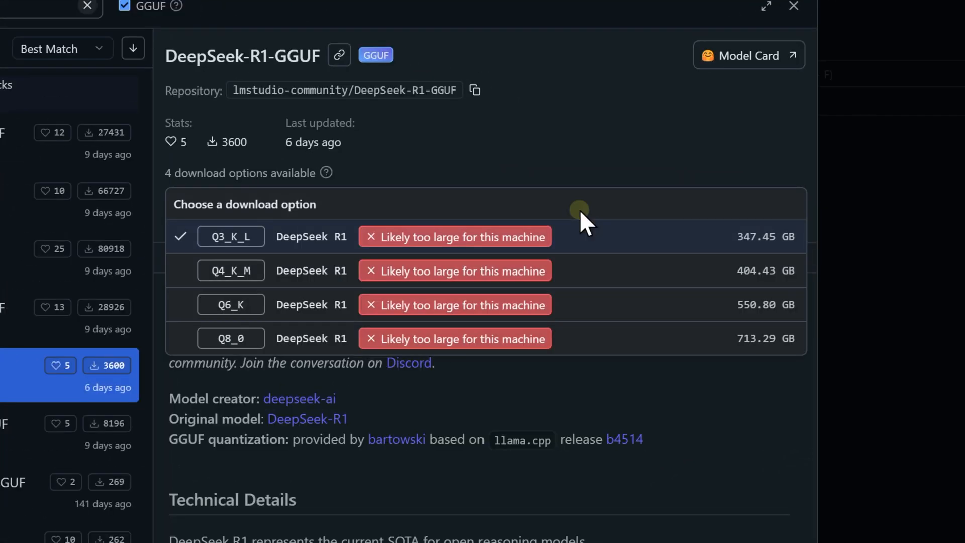
mouse_move(583, 223)
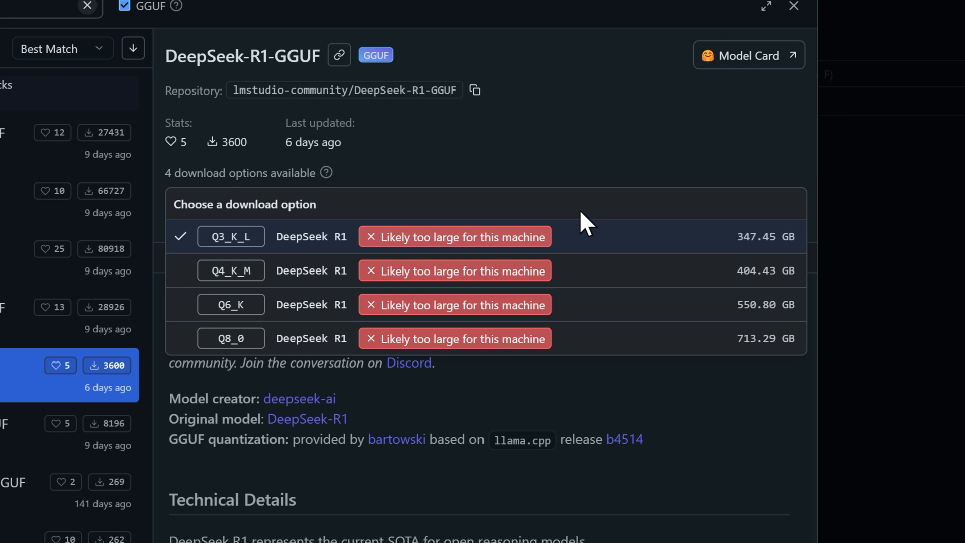
mouse_move(744, 362)
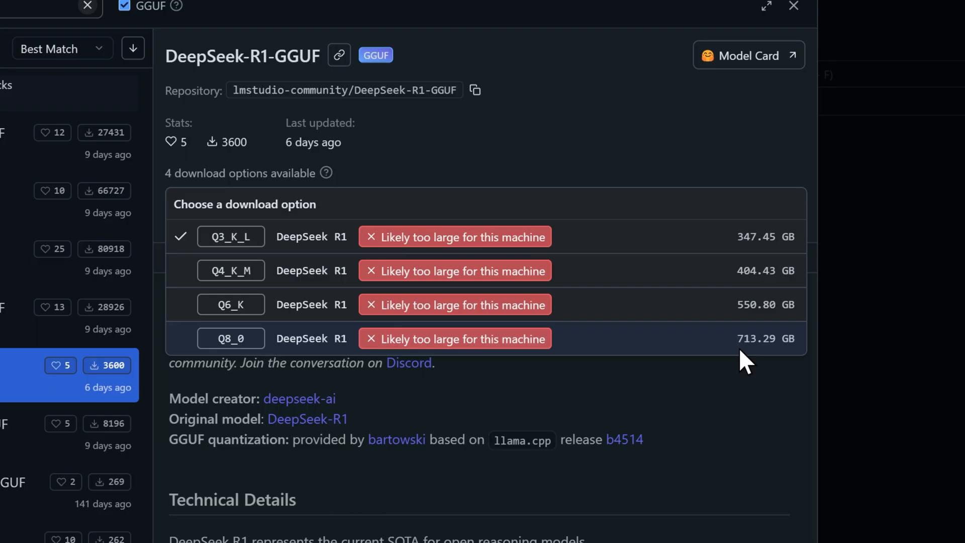
mouse_move(123, 308)
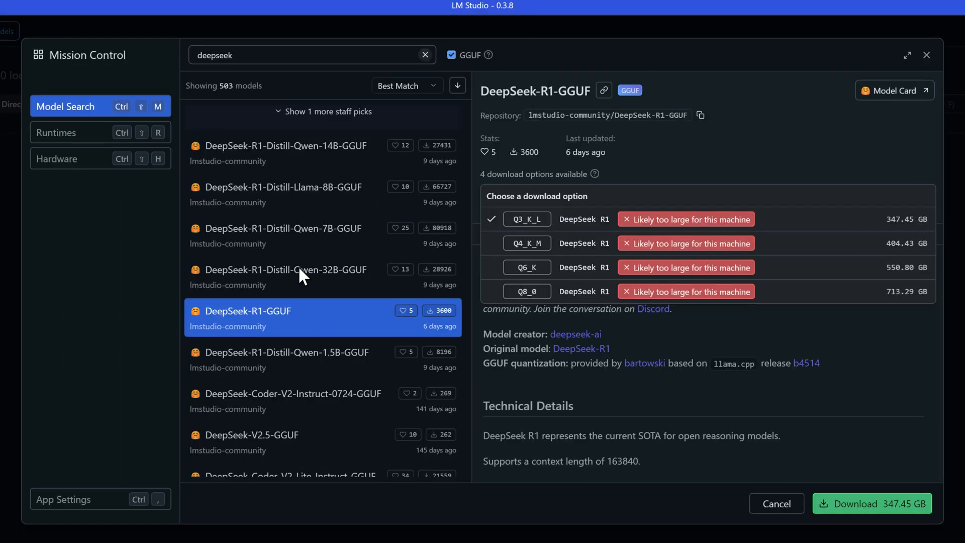
mouse_move(306, 291)
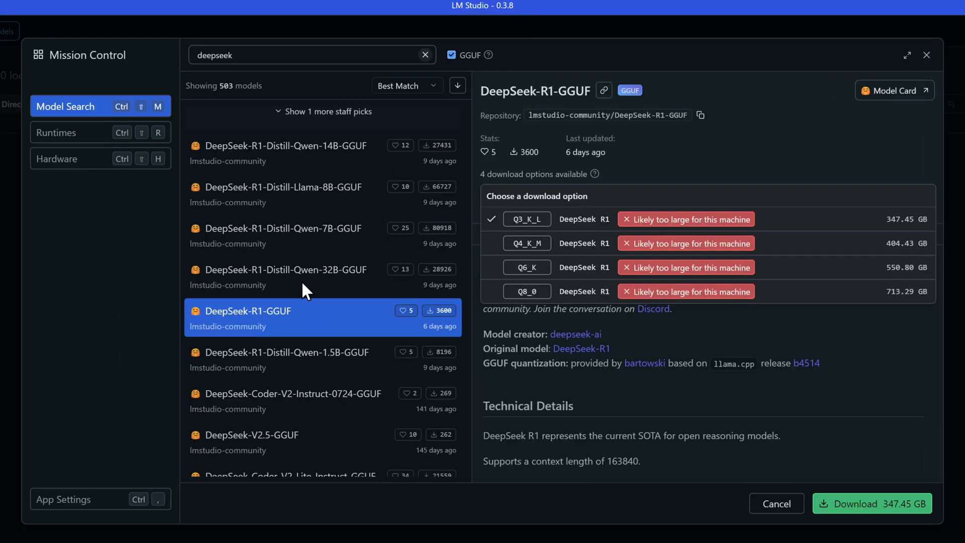
Step: Compare download options for the 1.5B, Llama 8B, 14B and 32B distills, selecting 32B Q8_0 (34.82 GB)
click(283, 351)
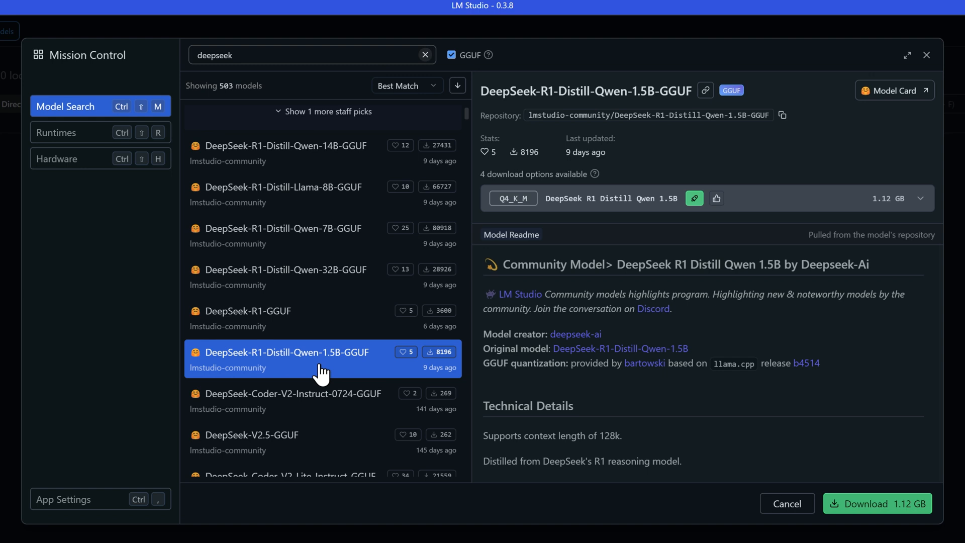
mouse_move(318, 252)
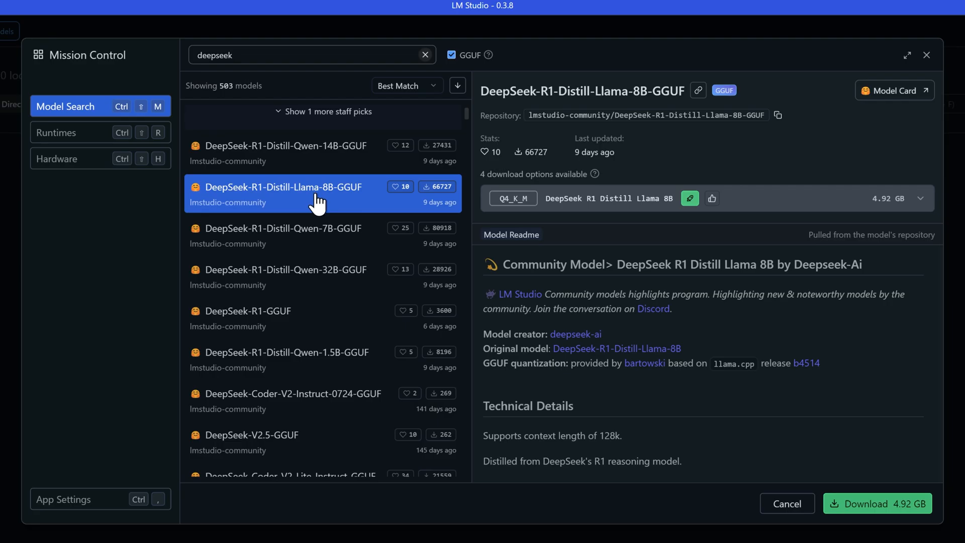
mouse_move(766, 191)
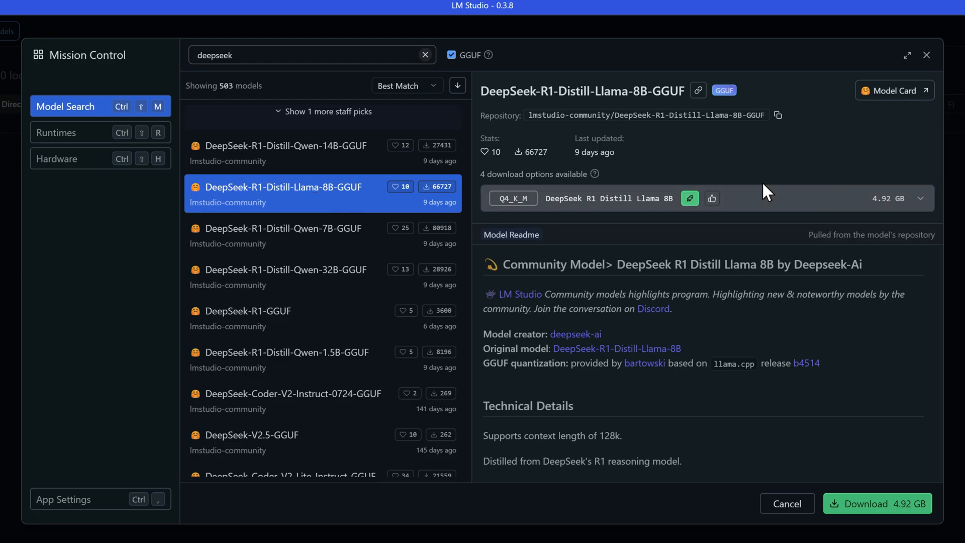
click(919, 198)
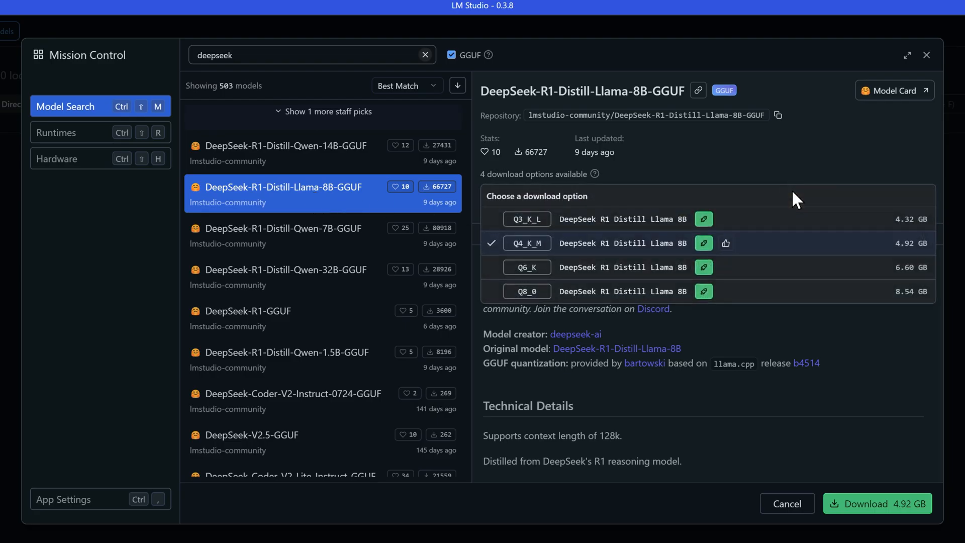
click(283, 146)
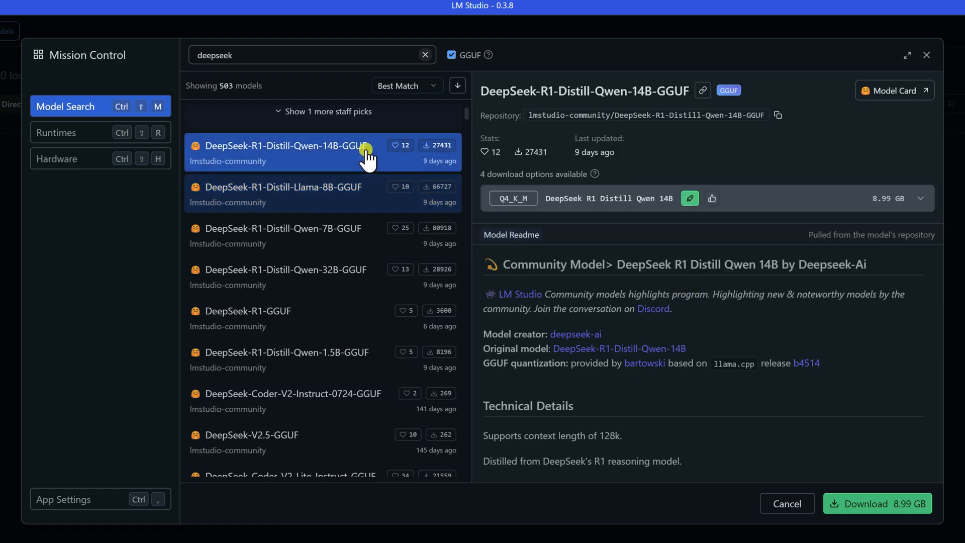
click(917, 198)
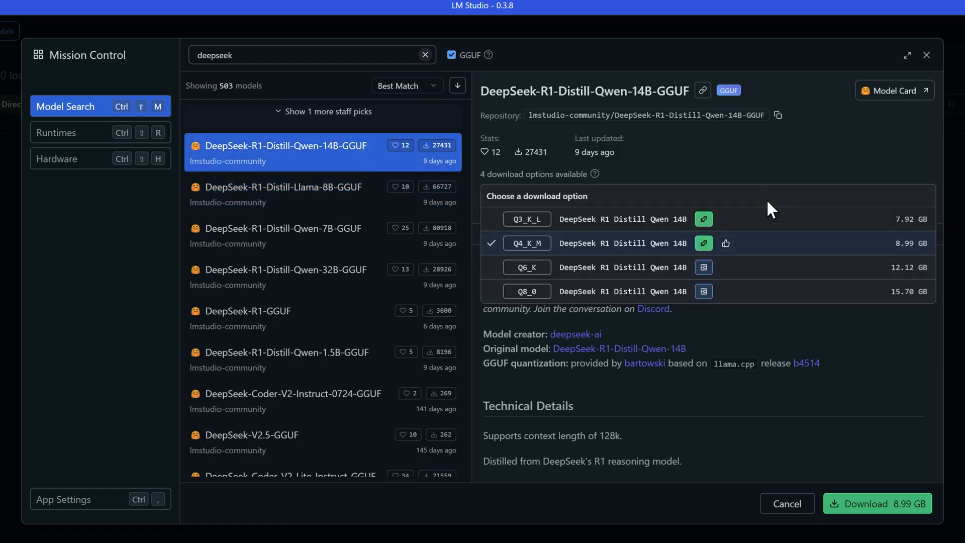
mouse_move(351, 274)
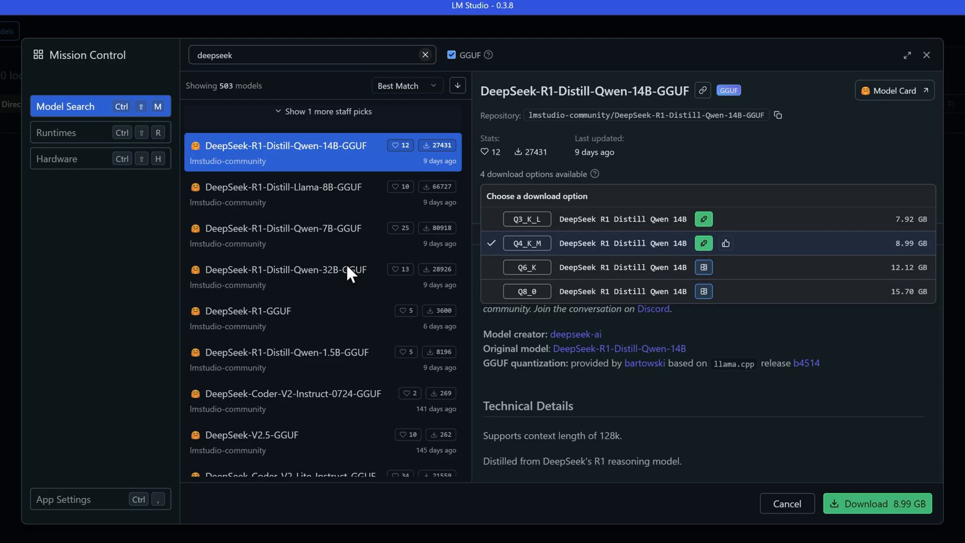
click(285, 269)
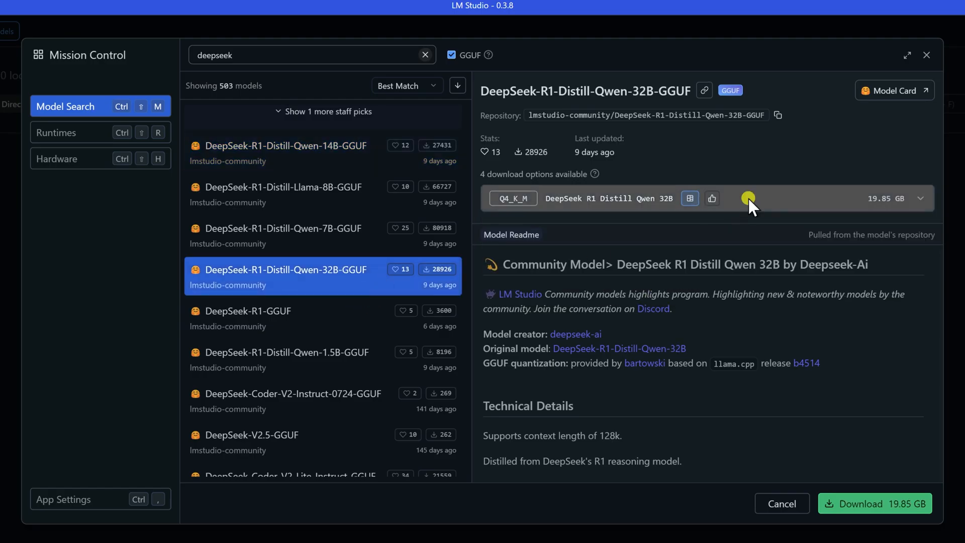
click(921, 198)
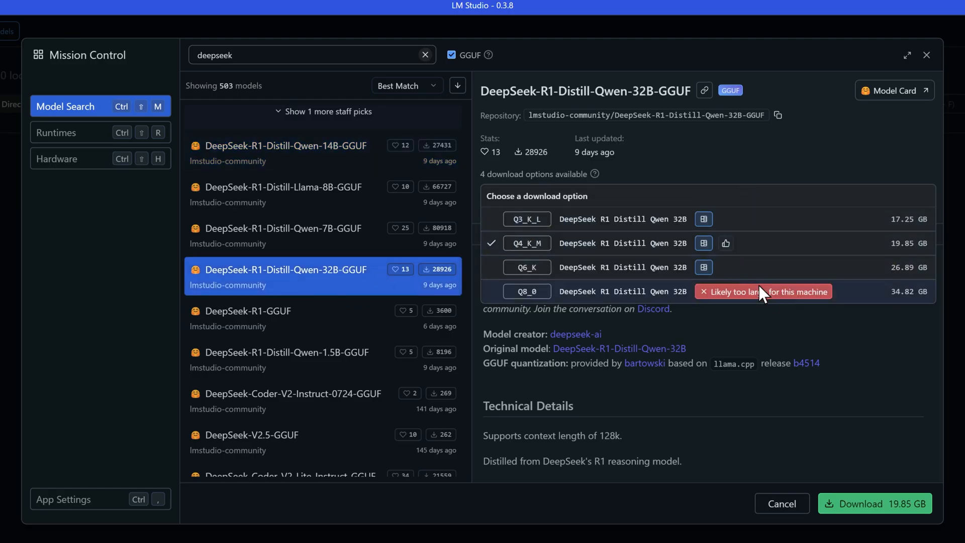
click(526, 291)
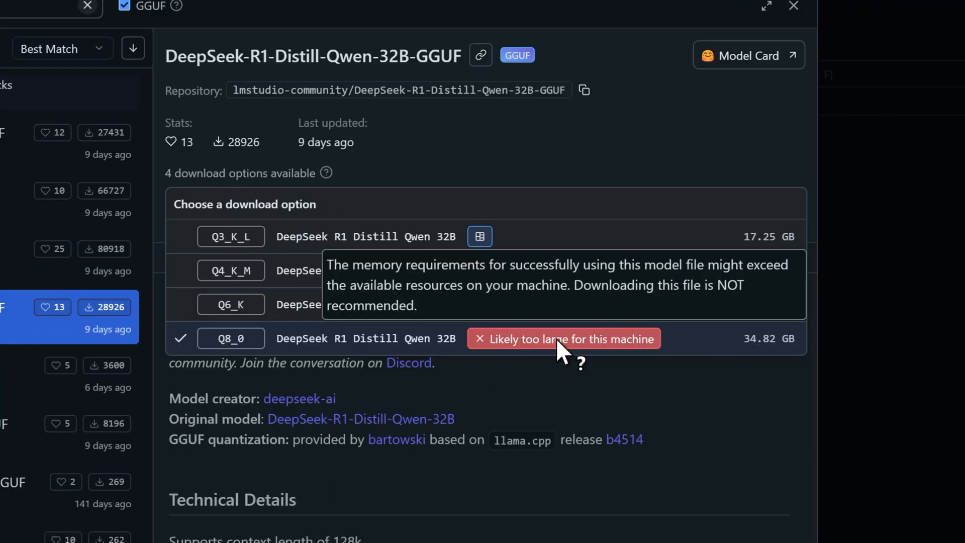
mouse_move(486, 236)
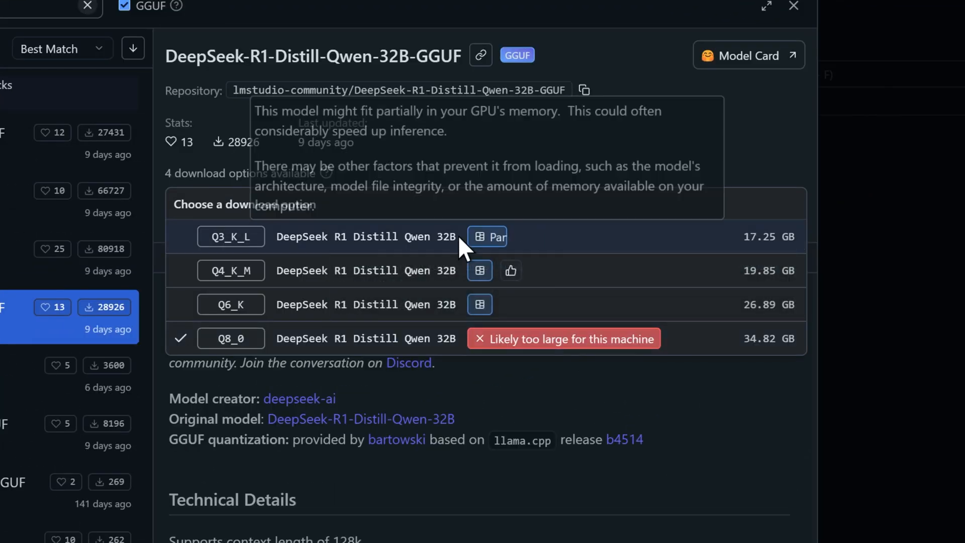
mouse_move(348, 290)
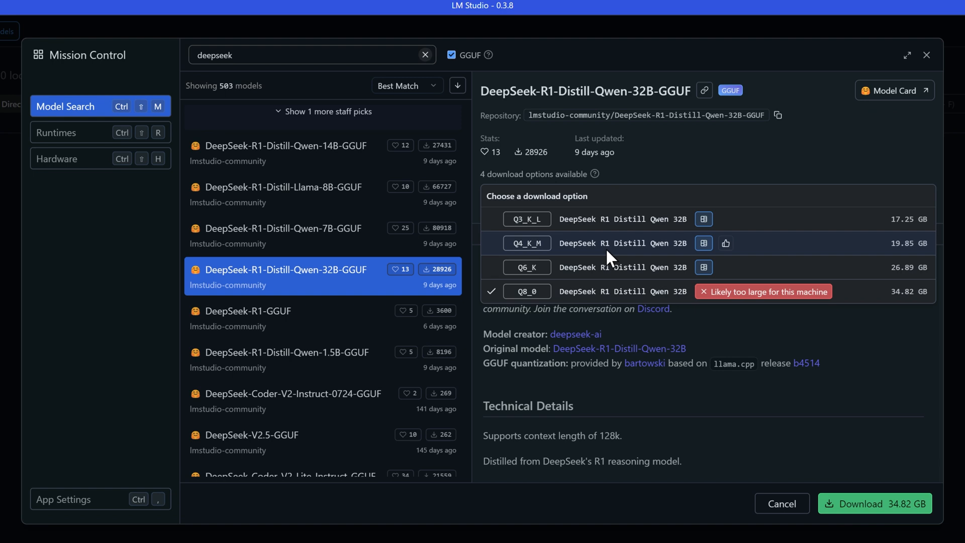
mouse_move(431, 228)
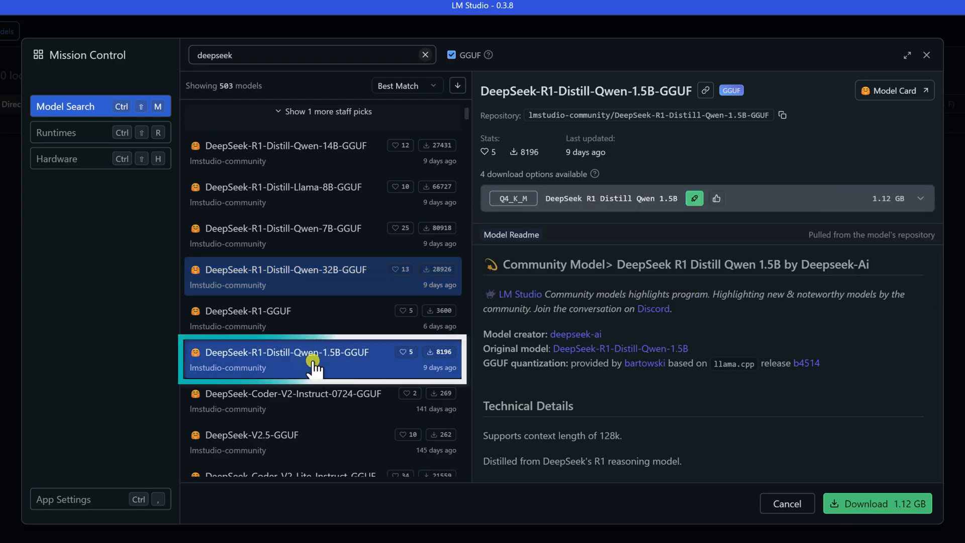
mouse_move(317, 323)
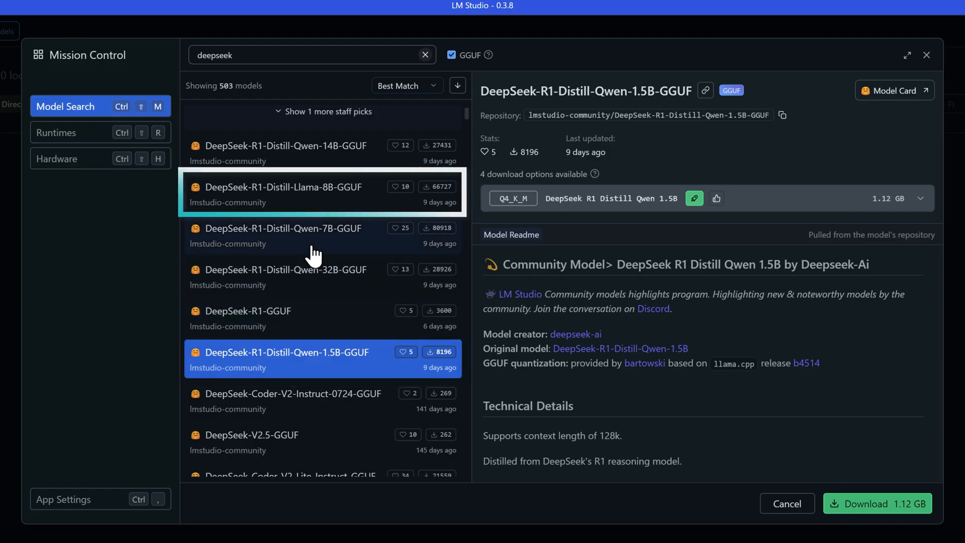
Step: View the Llama 8B readme, then the Qwen 14B details with its 8.99 GB Q4_K_M download
click(281, 187)
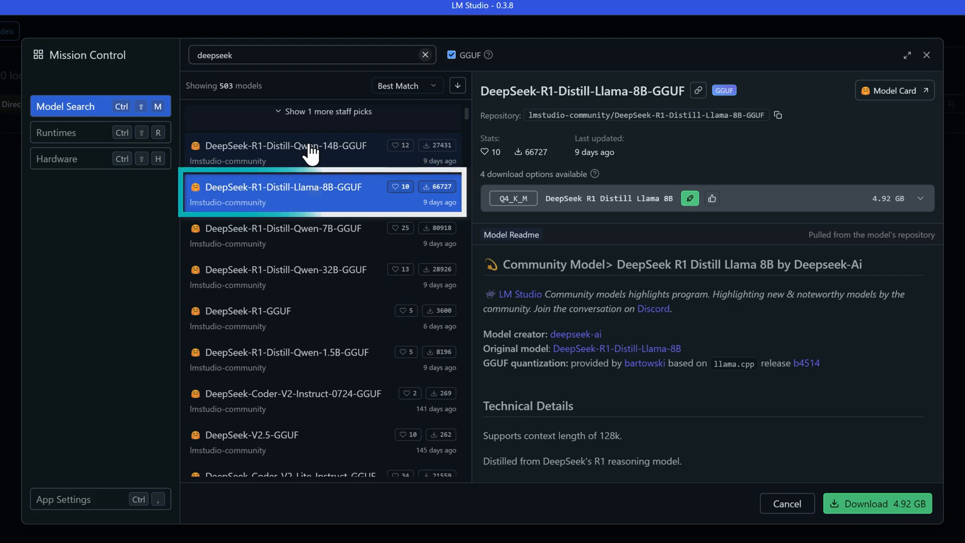
click(282, 146)
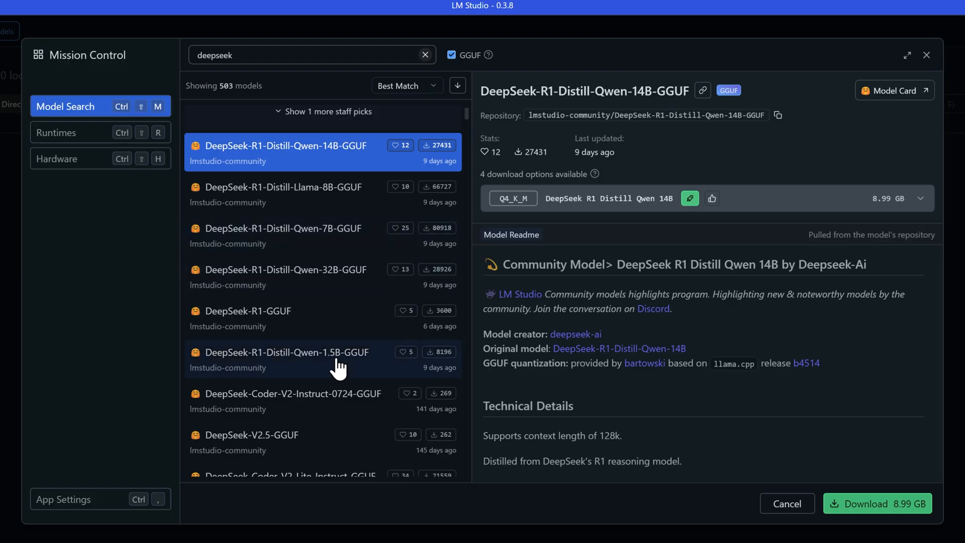
Step: Choose the Q3_K_L quantization of the Qwen 1.5B distill and download its 980.44 MB file
click(286, 359)
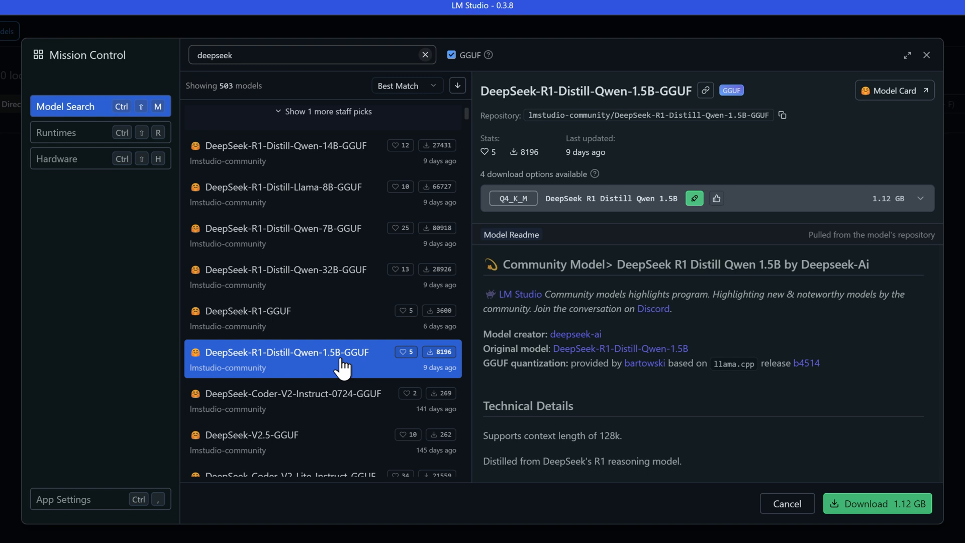
click(921, 198)
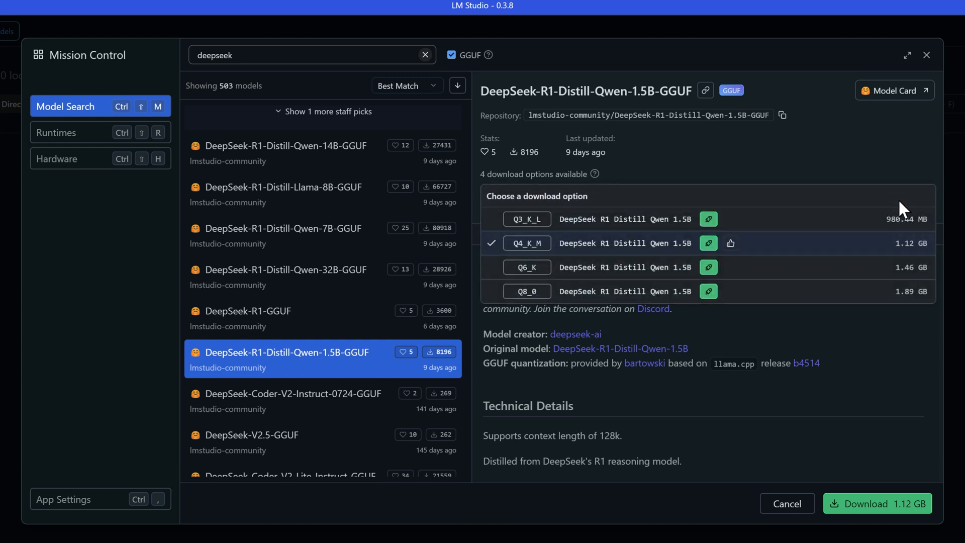
mouse_move(874, 220)
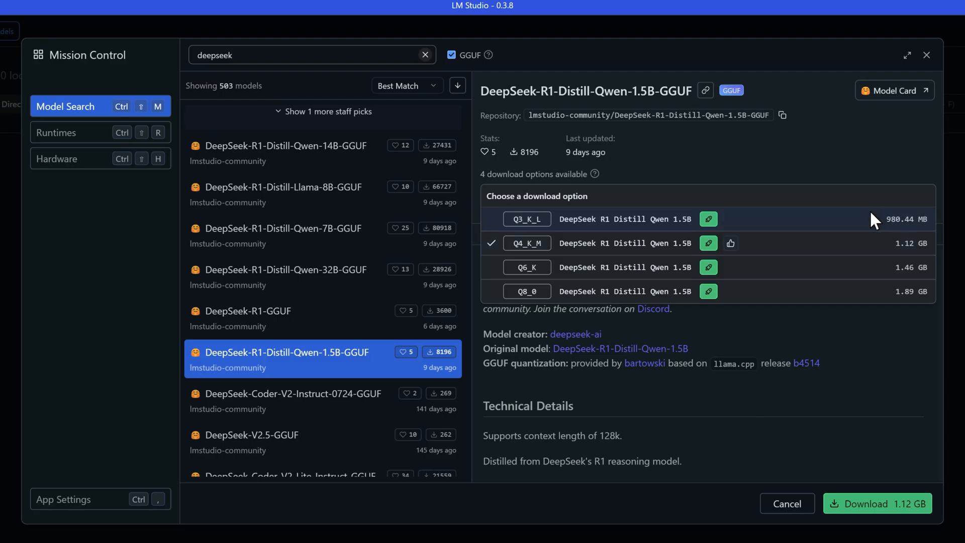
click(526, 219)
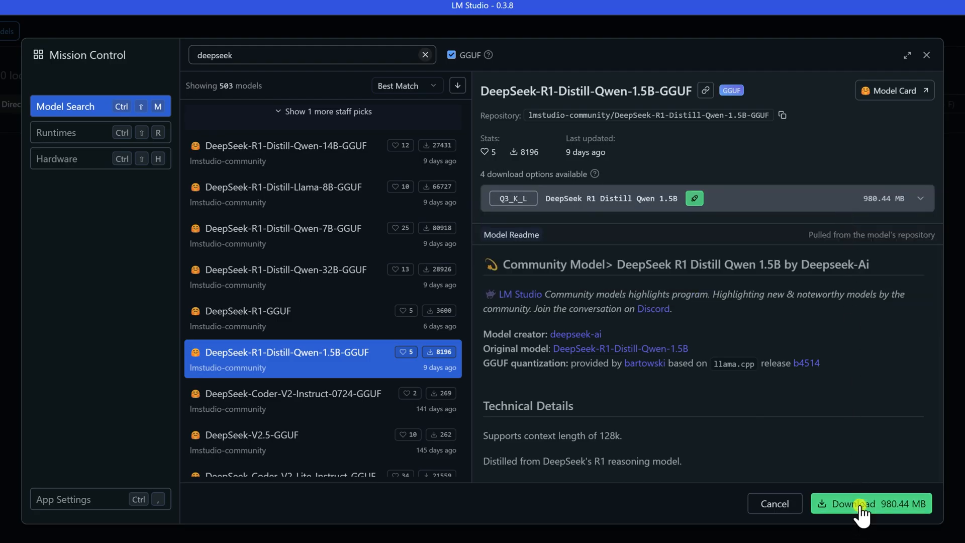
click(871, 503)
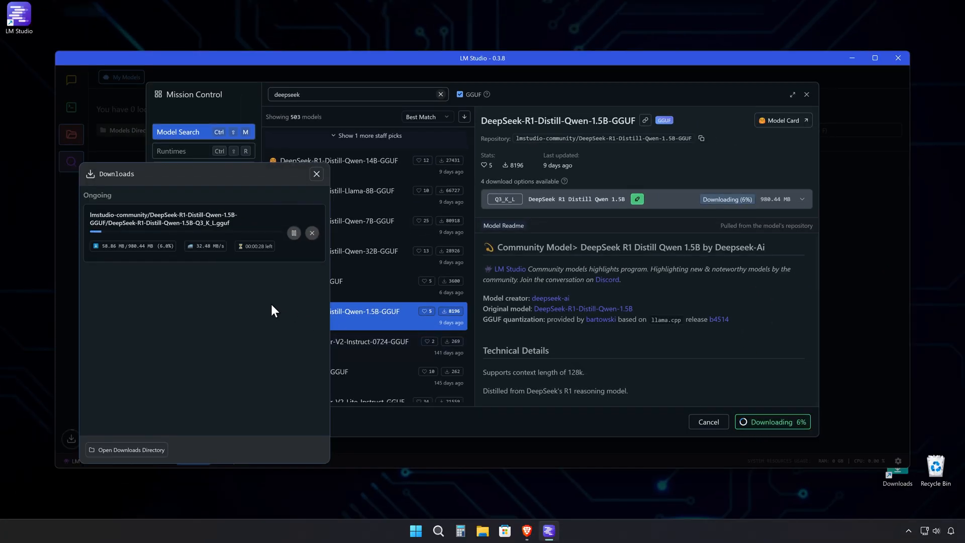
click(802, 199)
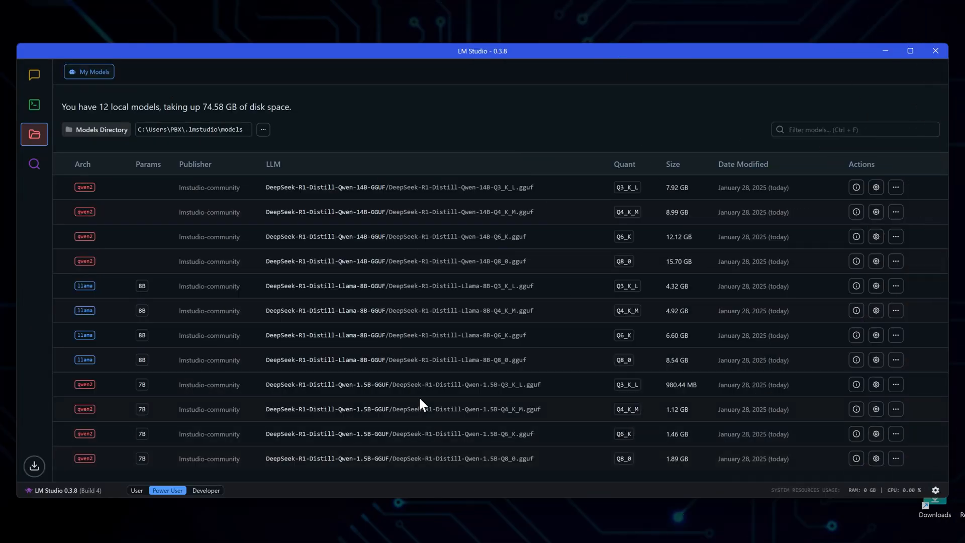
mouse_move(421, 300)
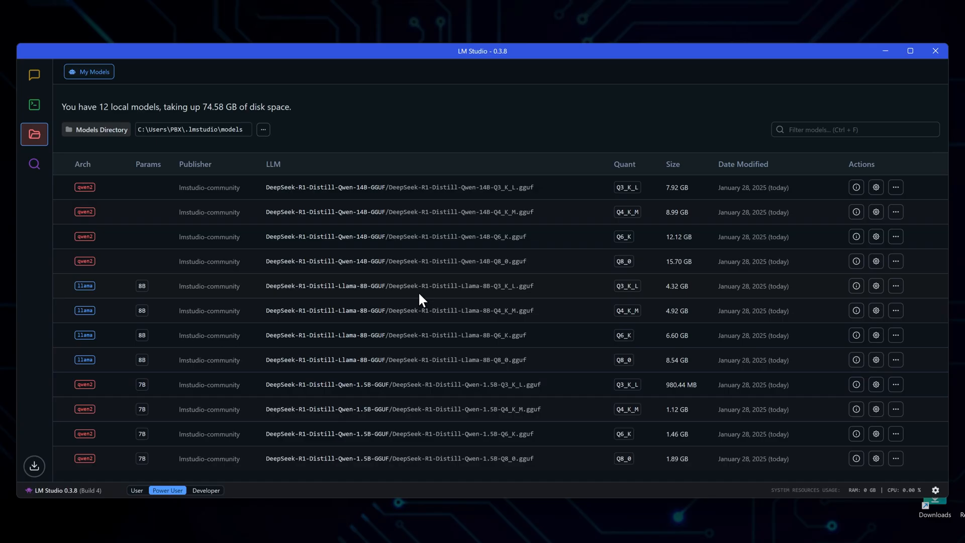
mouse_move(414, 226)
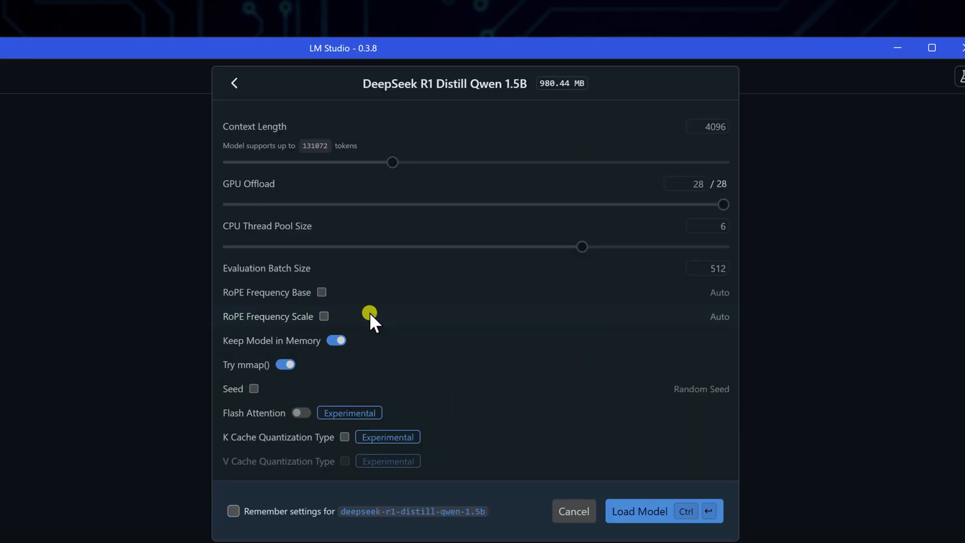
mouse_move(412, 306)
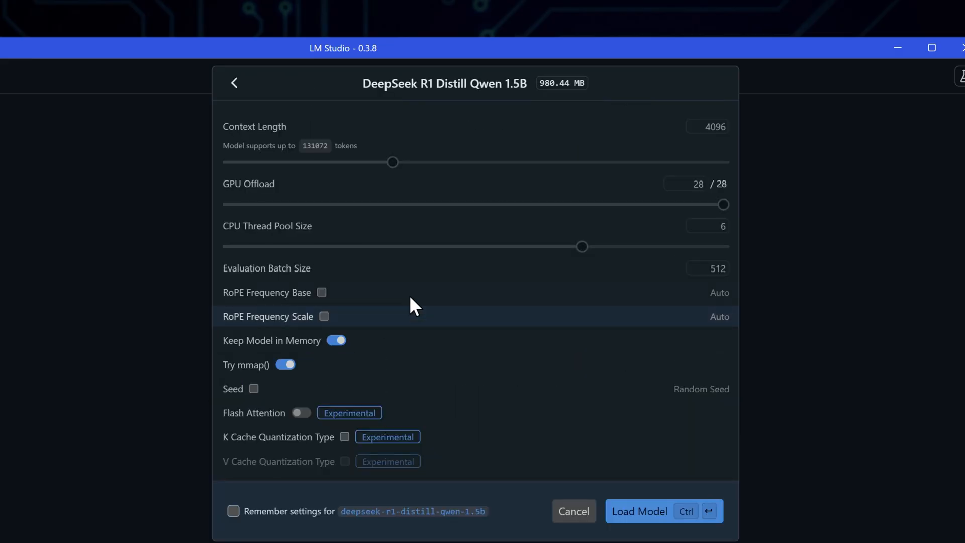
mouse_move(472, 149)
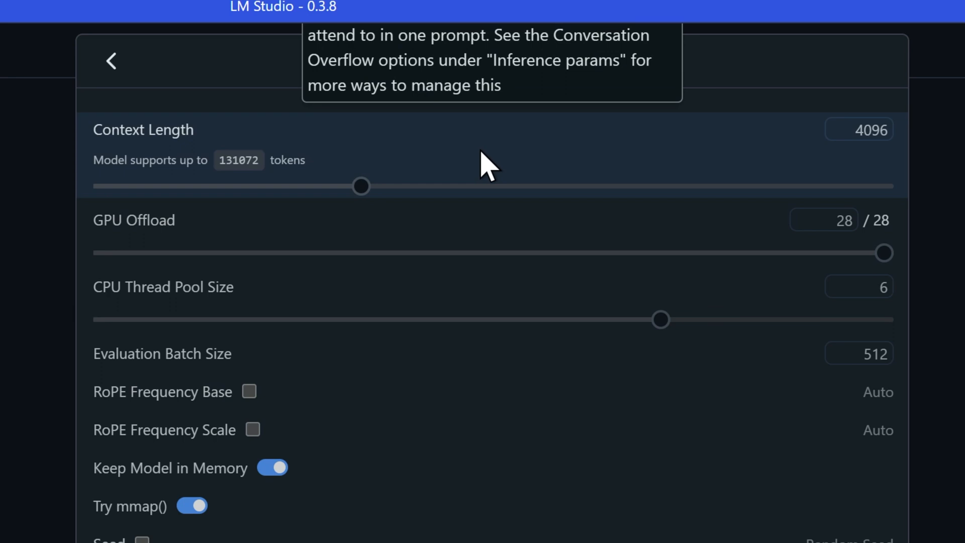
mouse_move(514, 264)
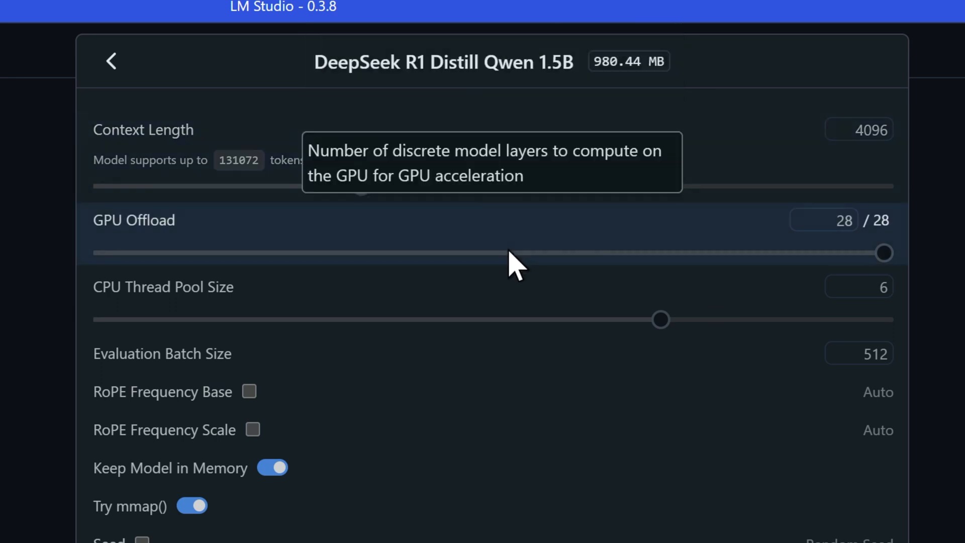
mouse_move(510, 265)
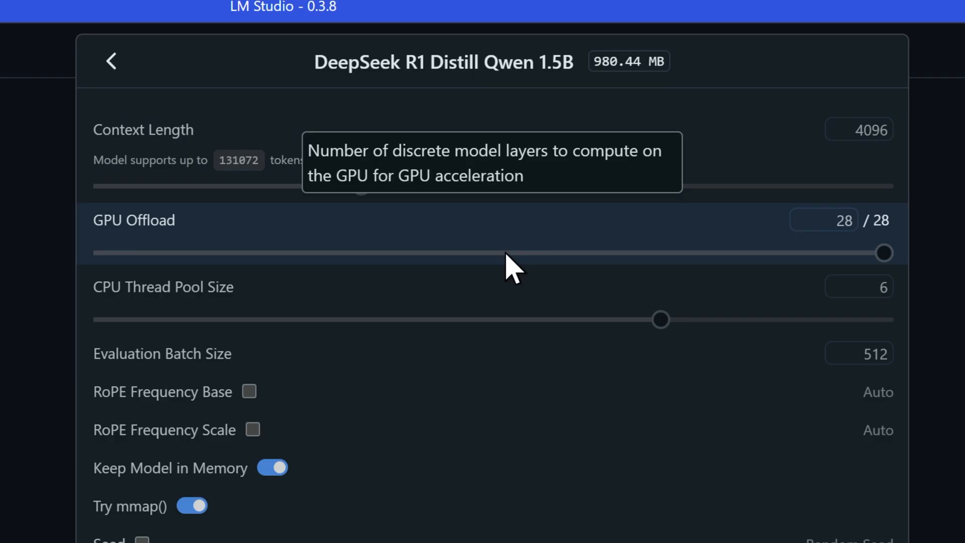
mouse_move(505, 326)
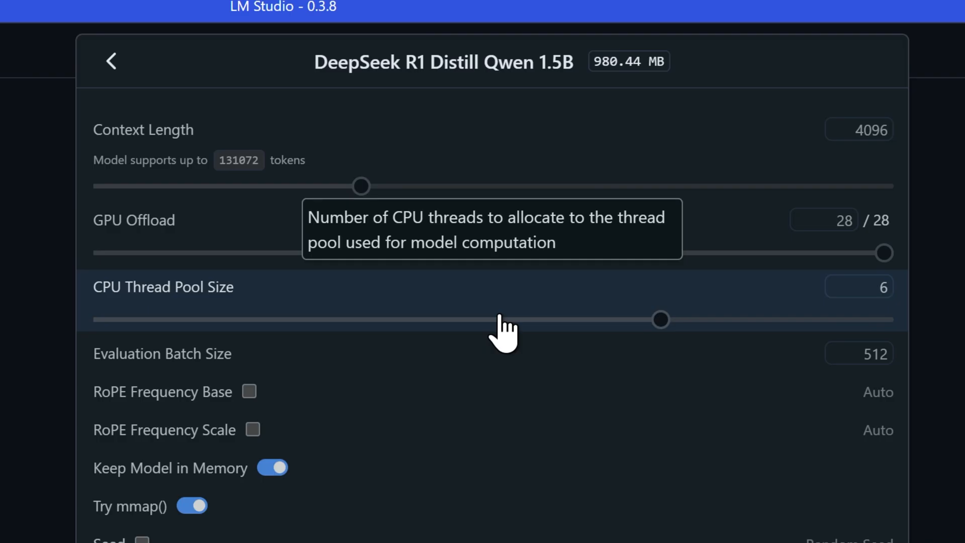
mouse_move(505, 387)
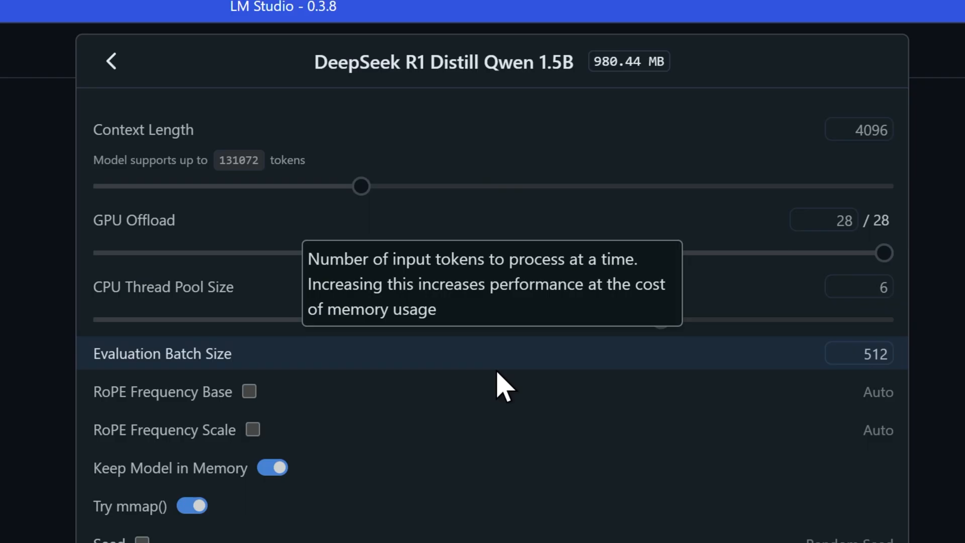
Step: Load DeepSeek R1 Distill Qwen 1.5B with 4096 context and all 28 layers on GPU
scroll(down, 3)
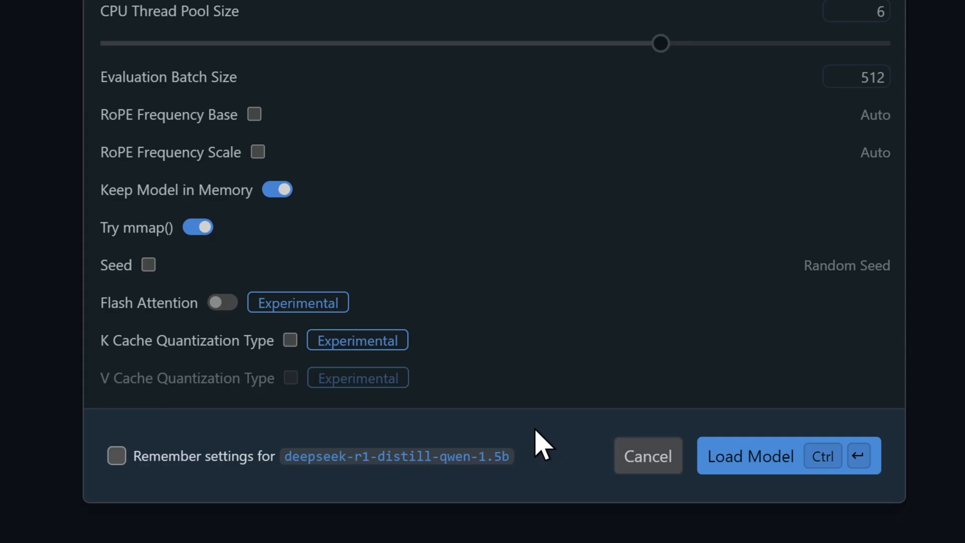
mouse_move(647, 455)
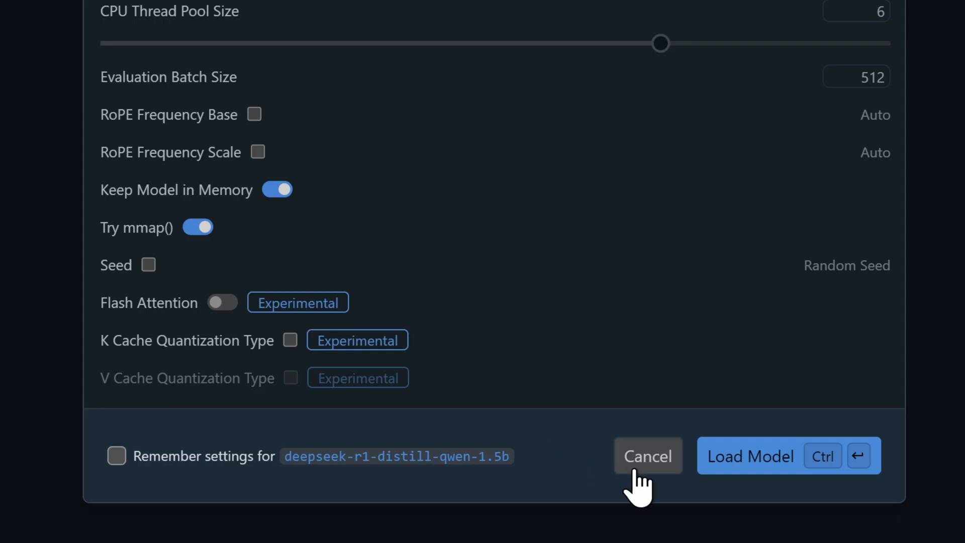
mouse_move(745, 467)
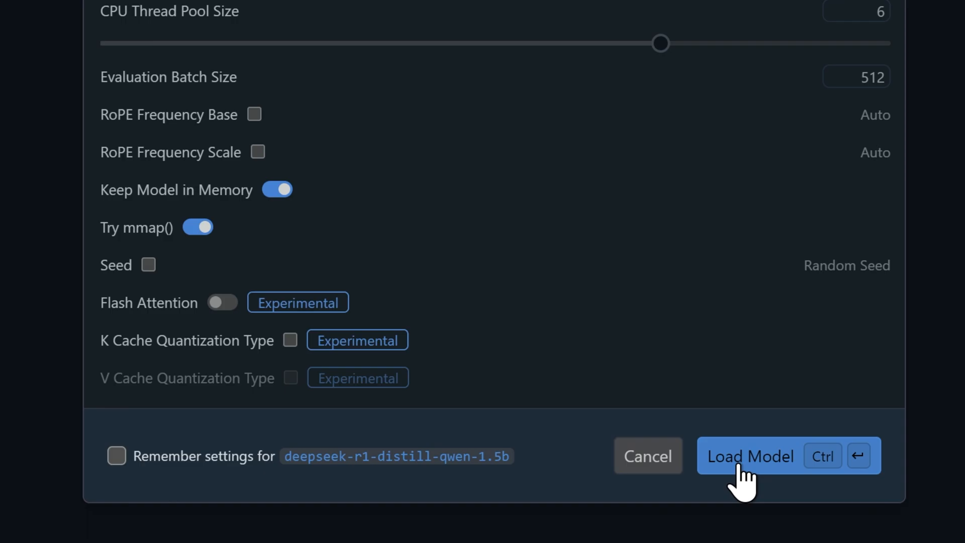
click(750, 456)
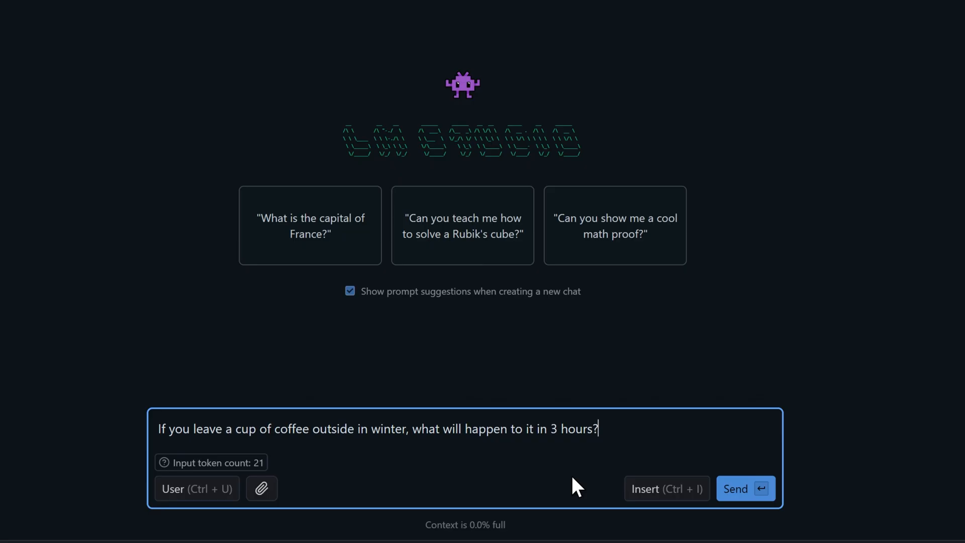
mouse_move(746, 488)
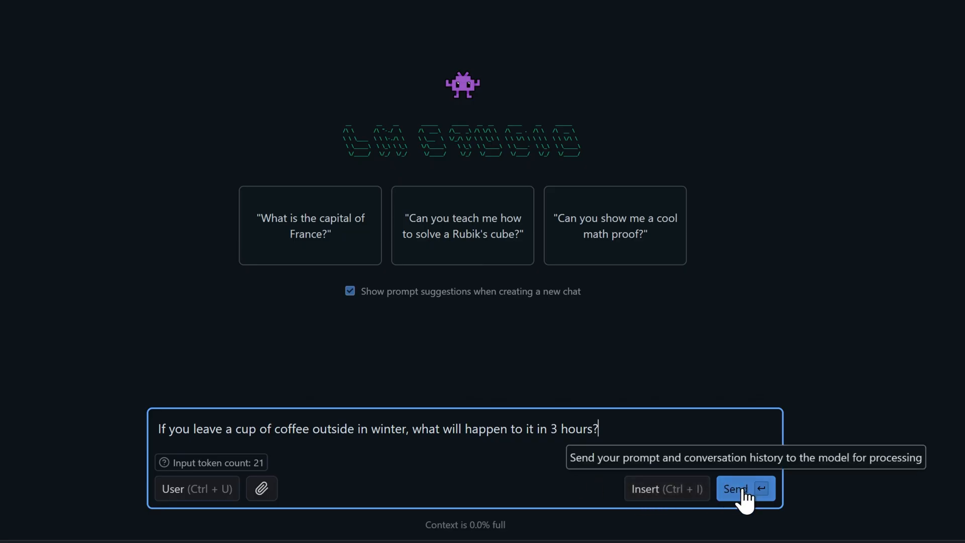
Step: Send the coffee-left-outside-in-winter-for-3-hours question to DeepSeek R1 Distill Qwen 1.5B Q3_K_L
click(735, 488)
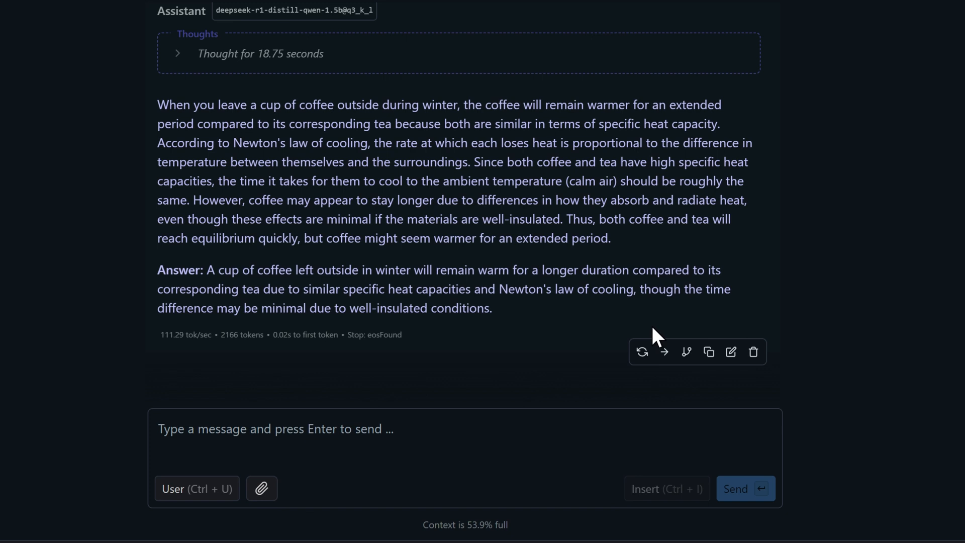
mouse_move(644, 334)
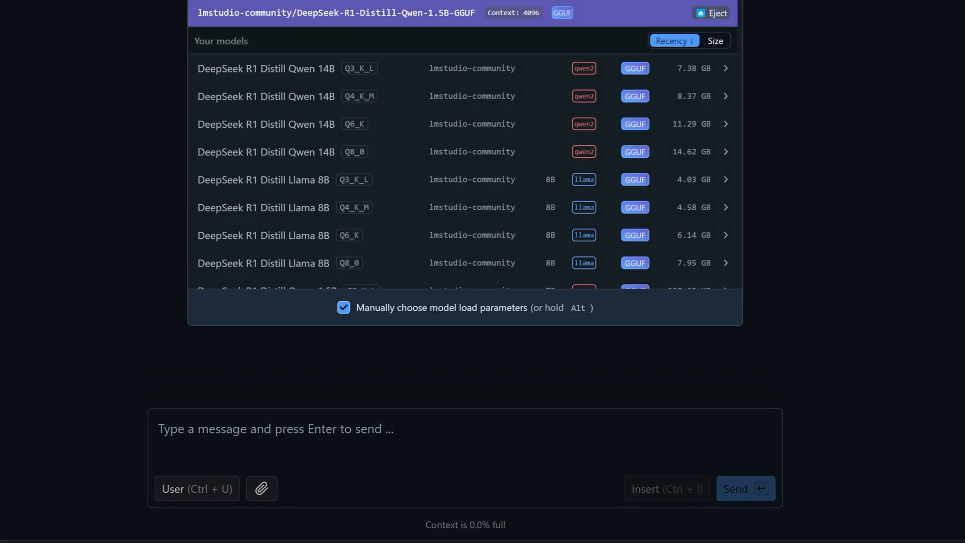
Step: Load another DeepSeek R1 Distill Qwen 1.5B quantization and rerun the coffee question
scroll(down, 3)
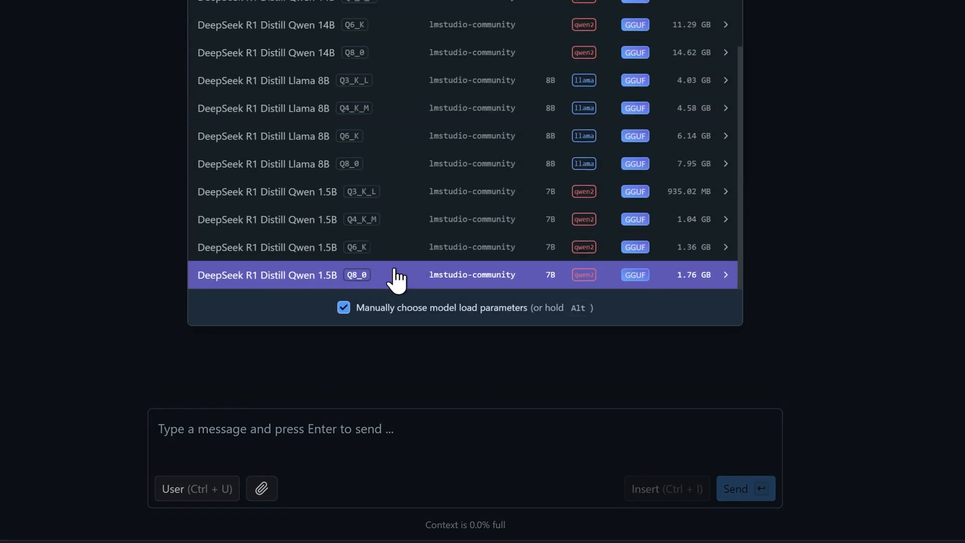
click(394, 274)
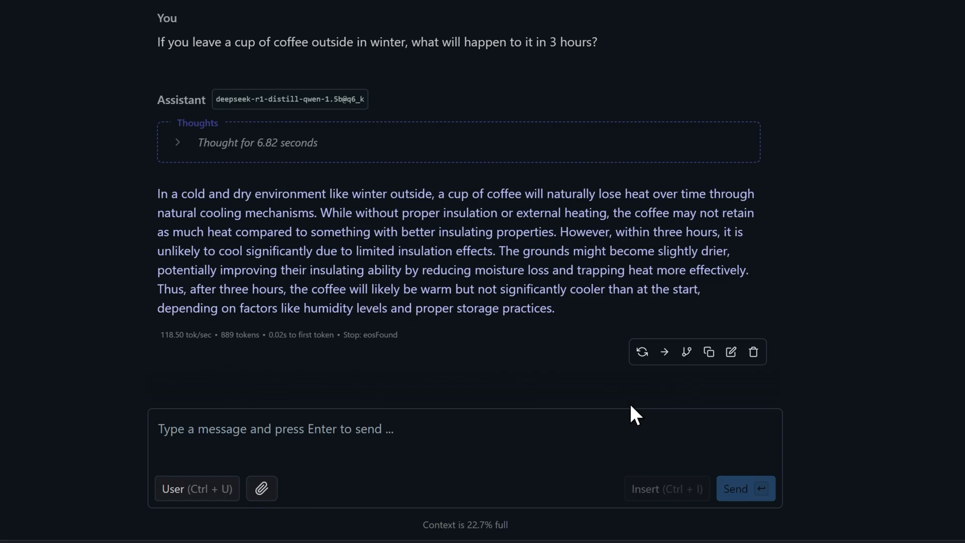
click(642, 351)
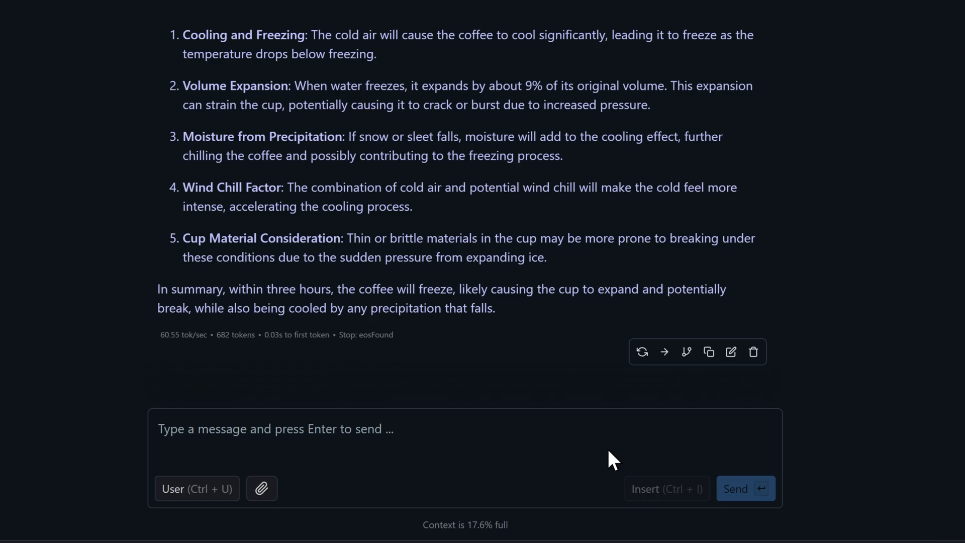
mouse_move(33, 52)
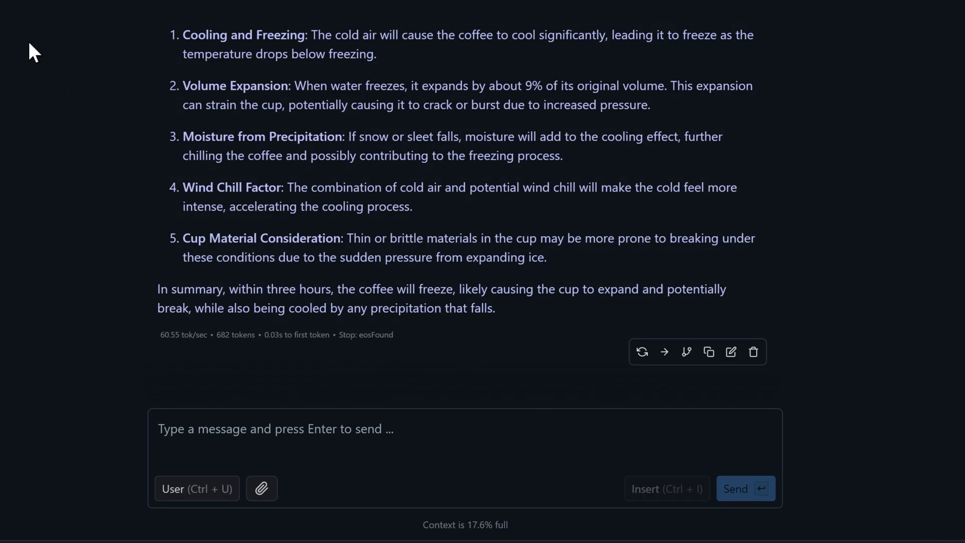